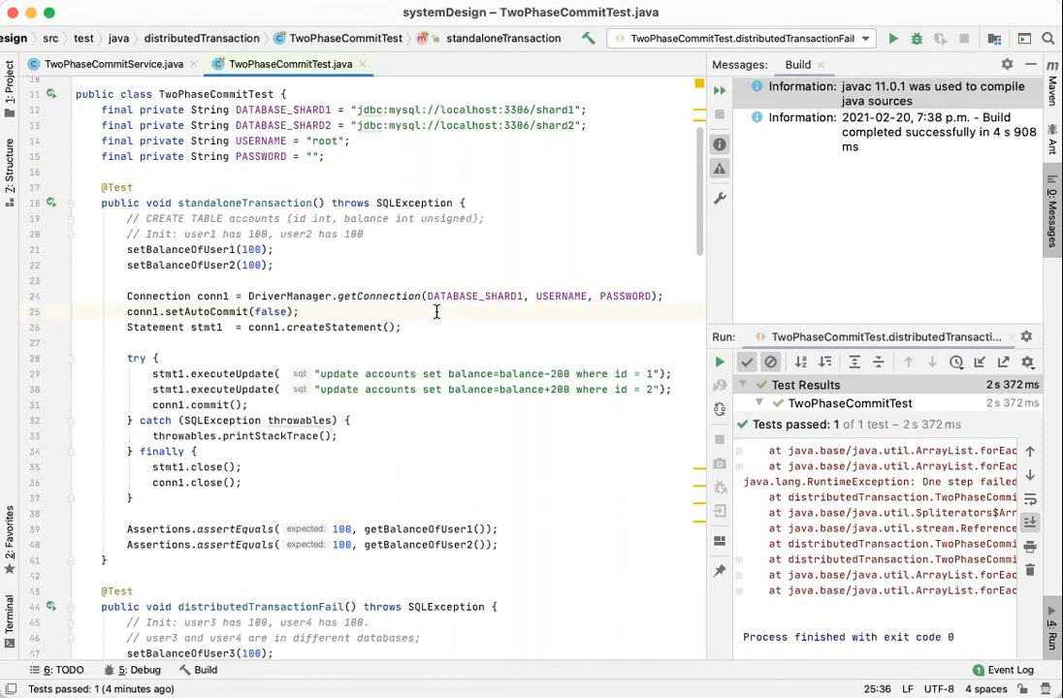
Step: In standaloneTransaction, swap the updates so account 2 gains 200 before account 1 loses 200
left_click(299, 295)
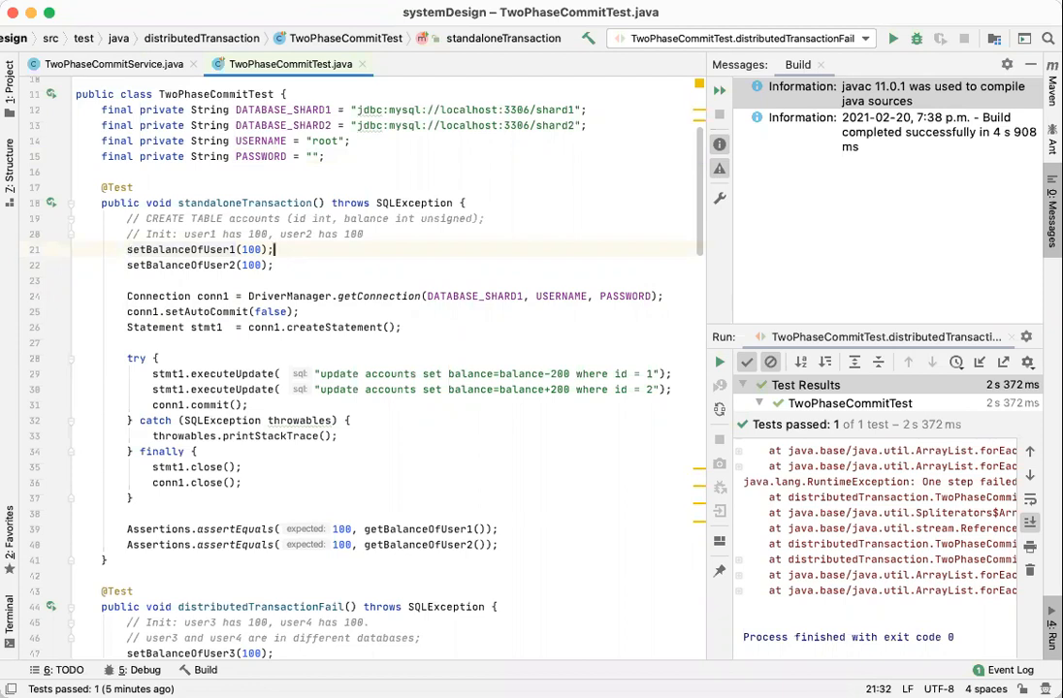
double_click(251, 249)
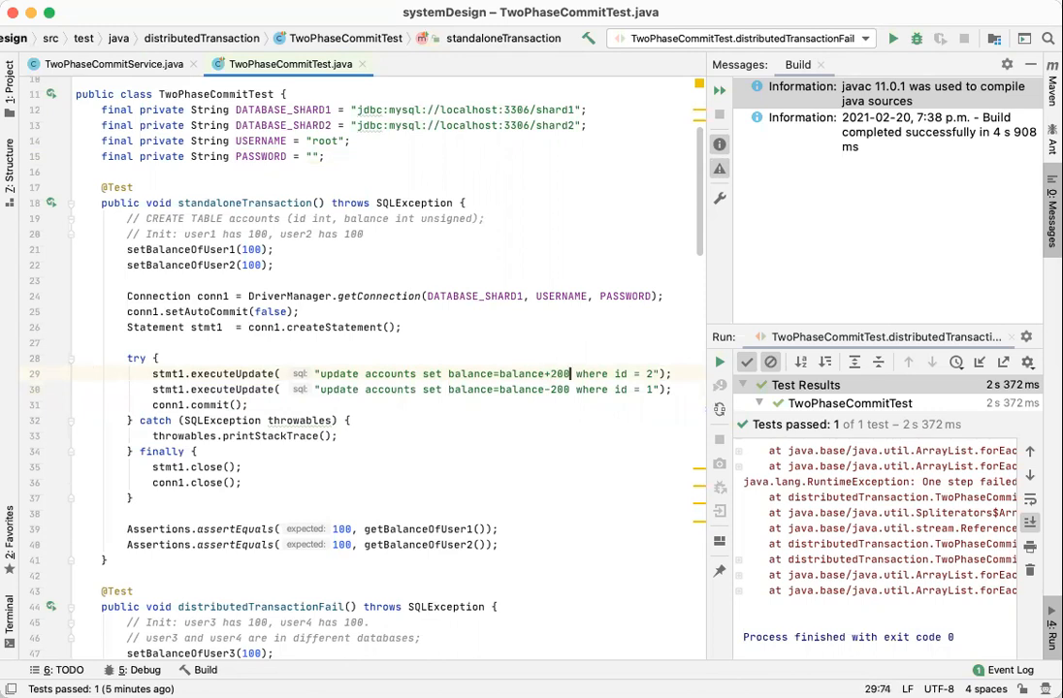
double_click(522, 389)
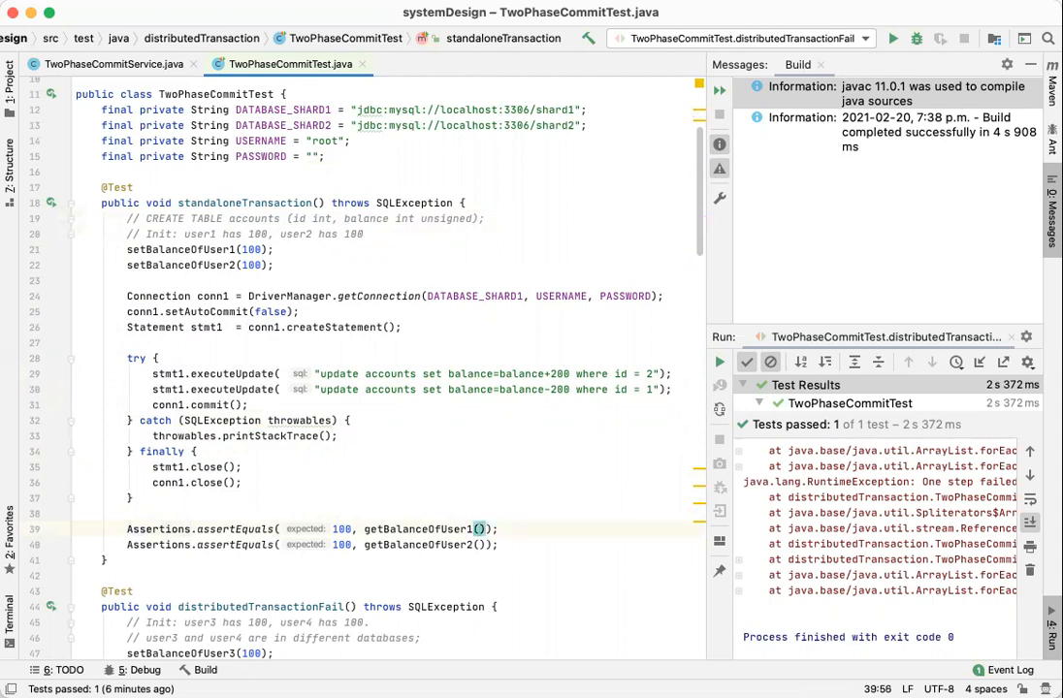
Step: Move both executeUpdate calls above the commits, set user4's expected balance to 100, and rerun
scroll("down", 3)
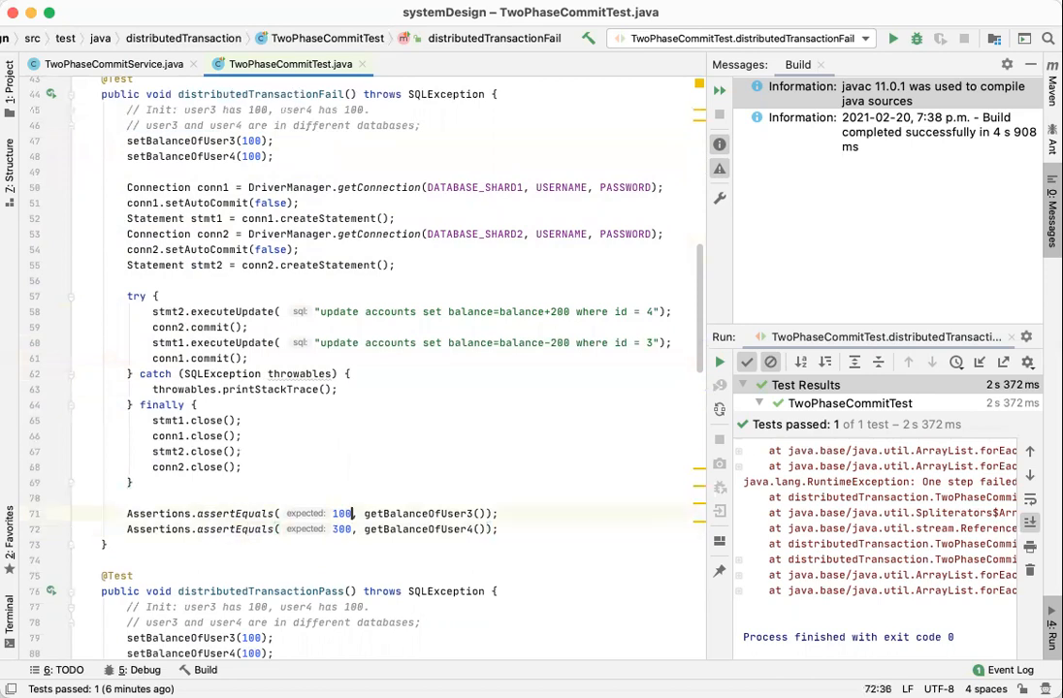
double_click(340, 513)
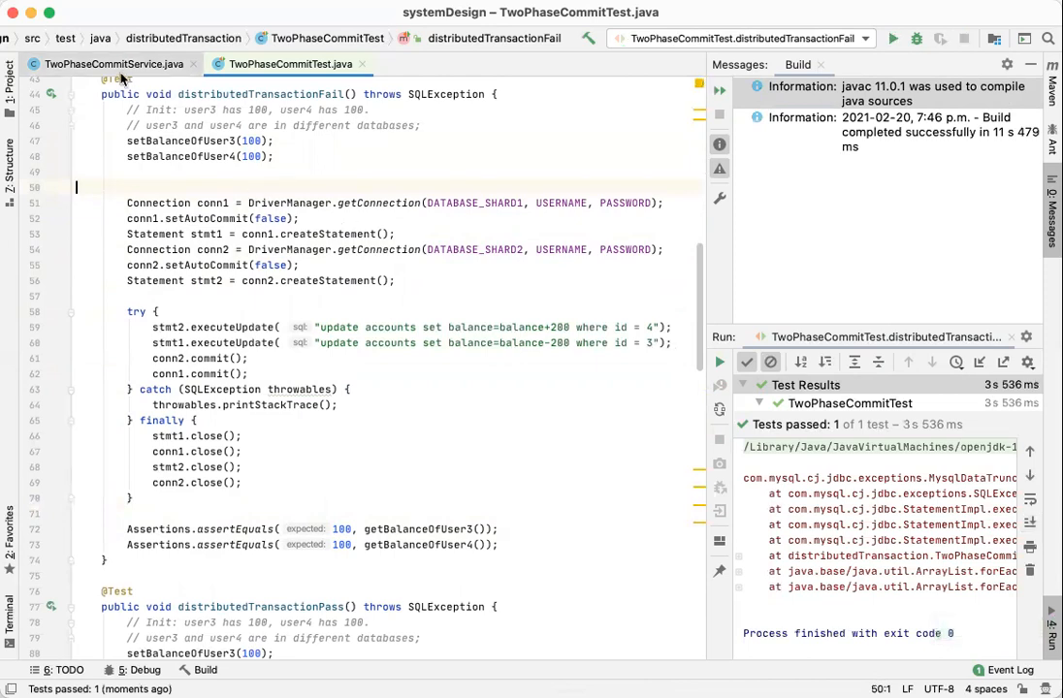
Step: Add a TwoPhaseCommitService.invoke(); call to the distributed failure test
left_click(113, 64)
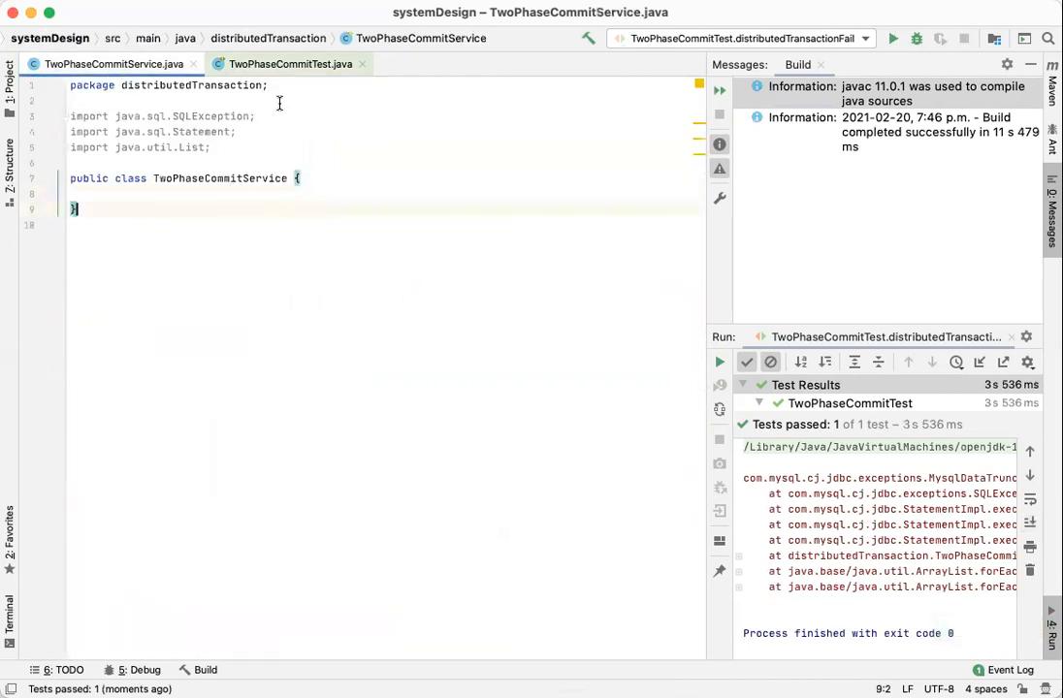
left_click(287, 63)
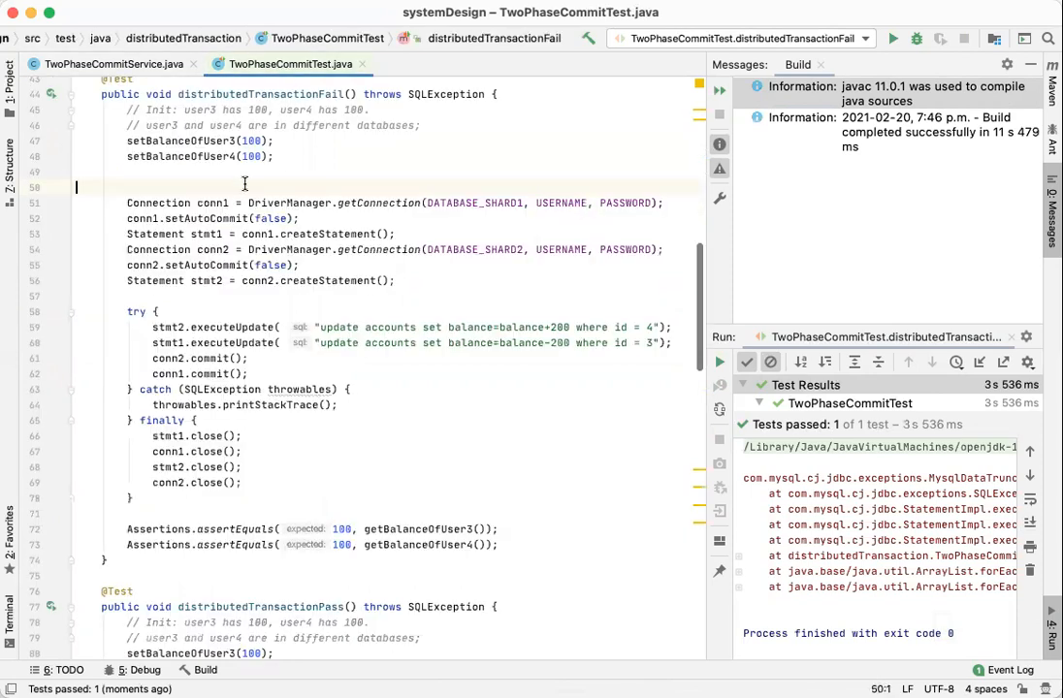
type("Tr")
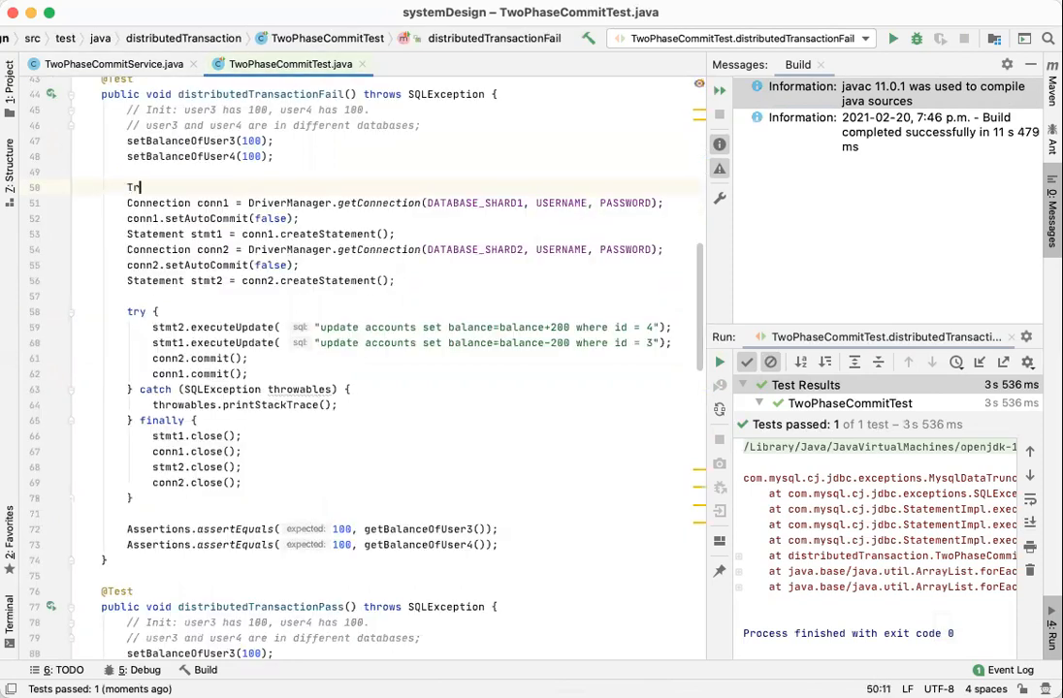
type("woPhaseCommitService")
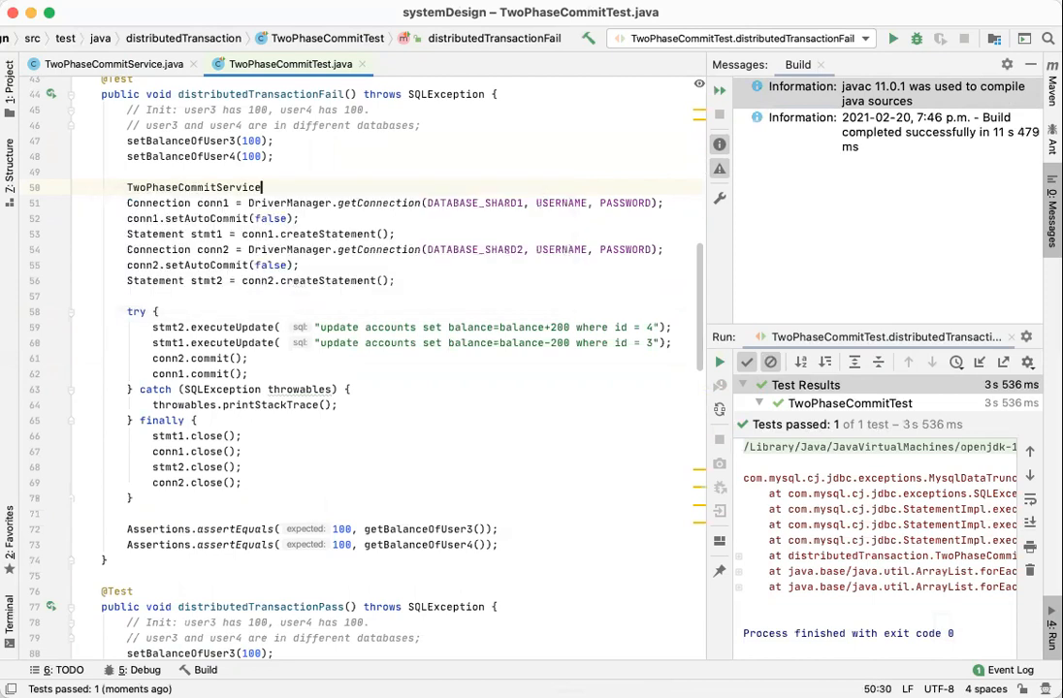
type(".invo")
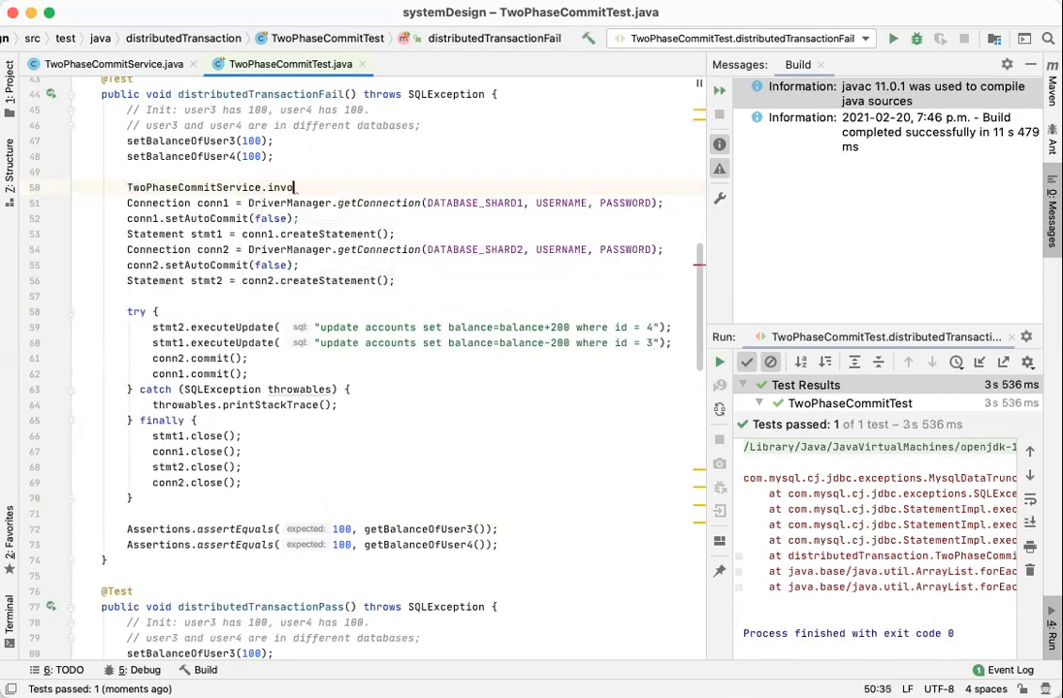
type("ke();")
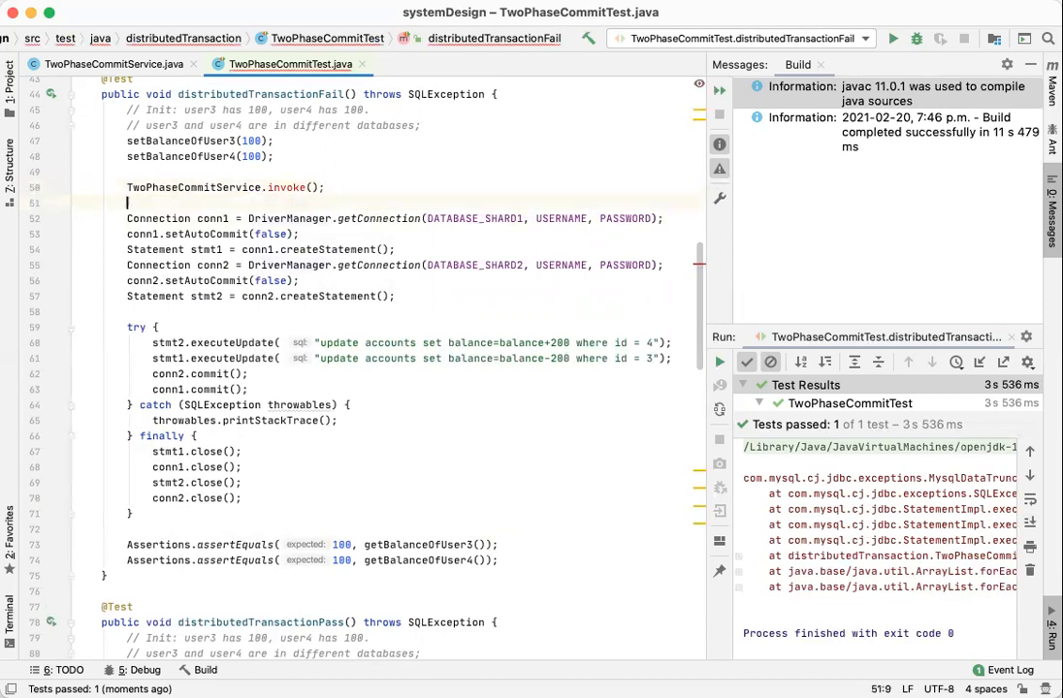
Step: Generate a static invoke(List<Transaction>) method and create the Transaction class
left_click(302, 187)
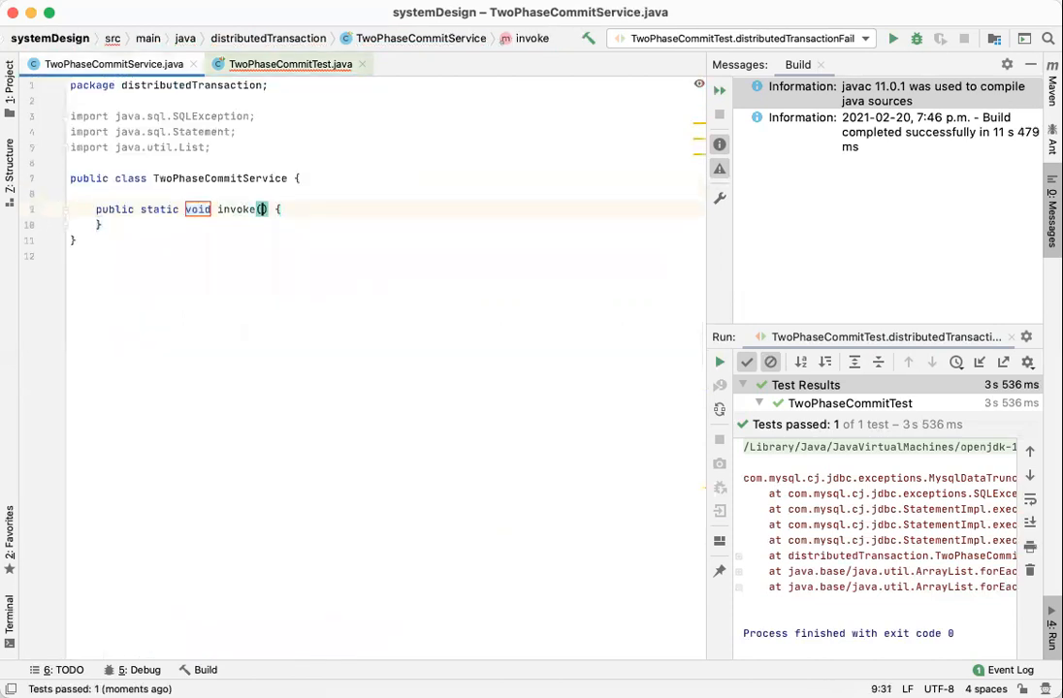
type("List<>")
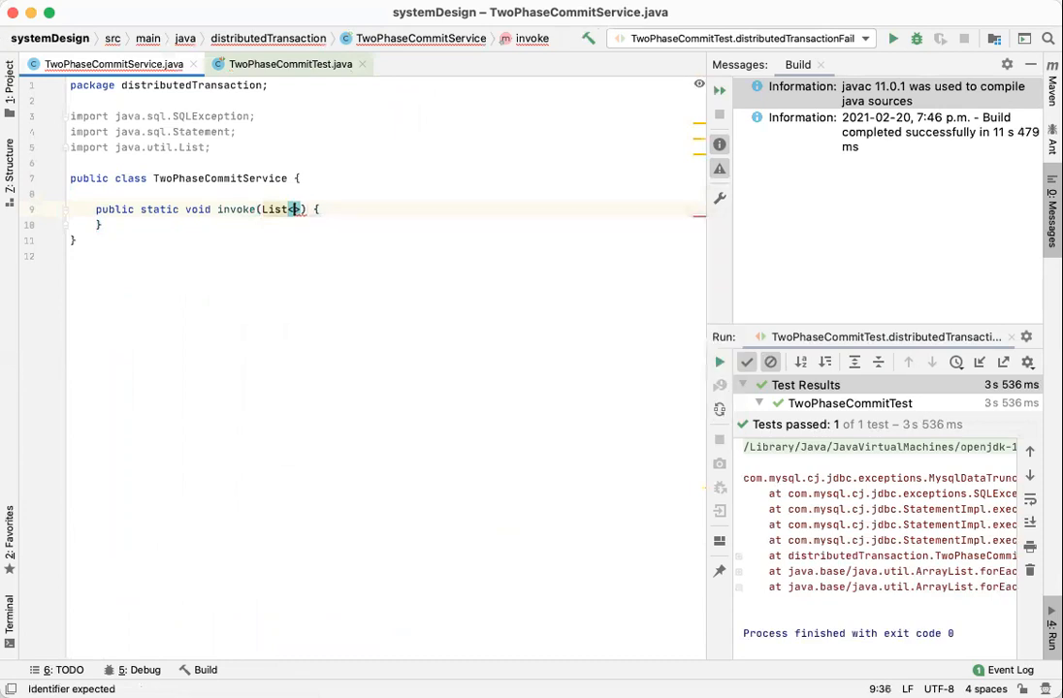
type("Transaction")
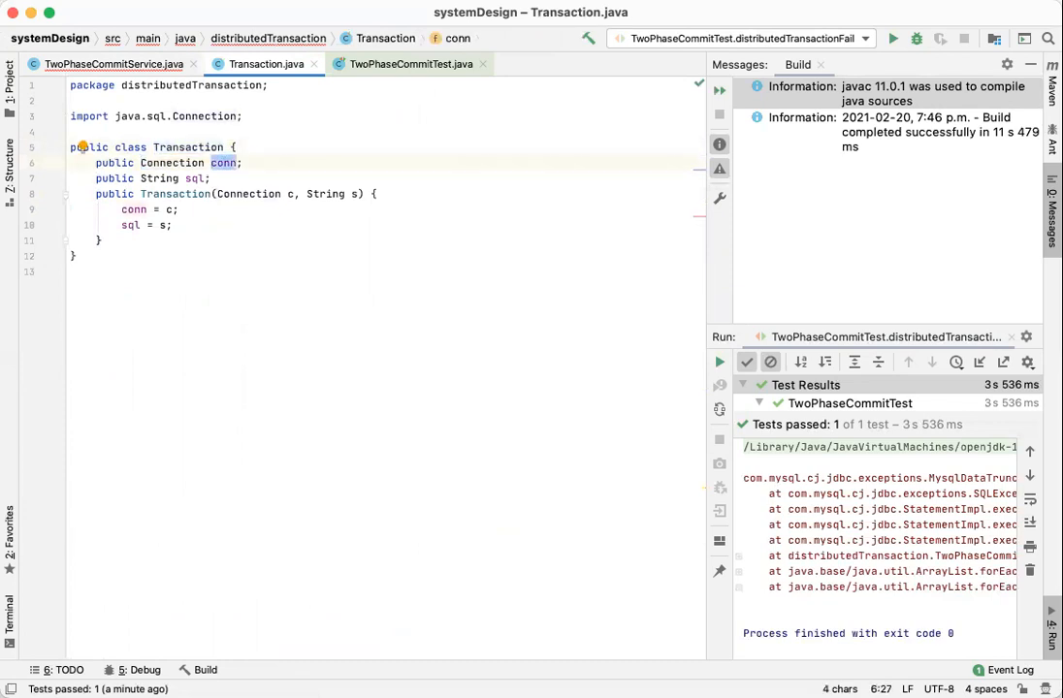
left_click(409, 64)
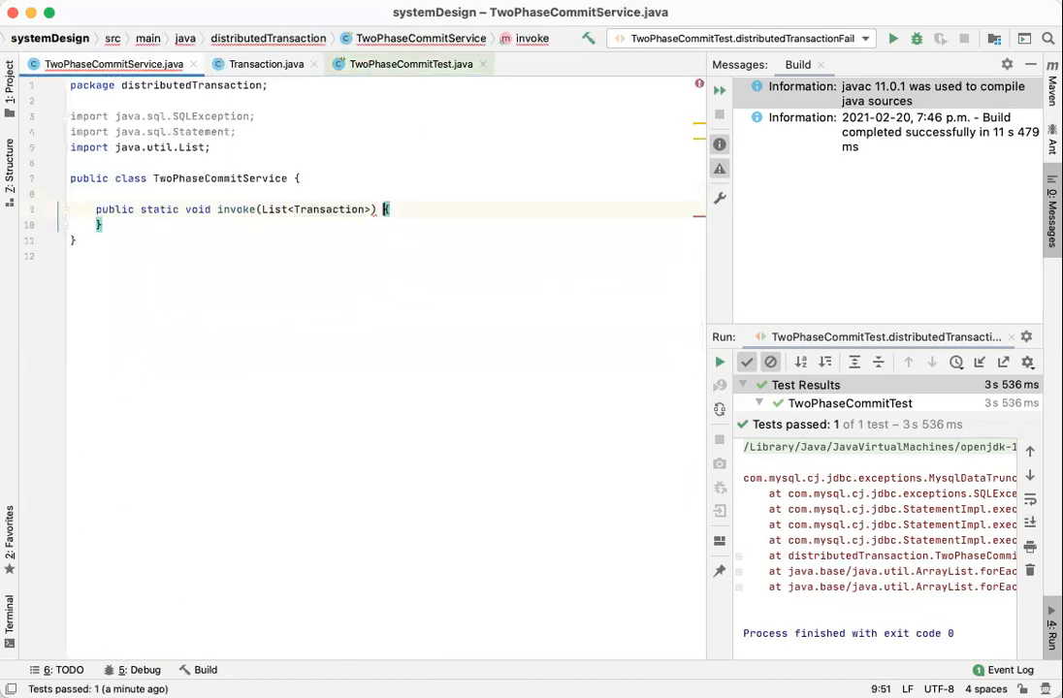
type("tr")
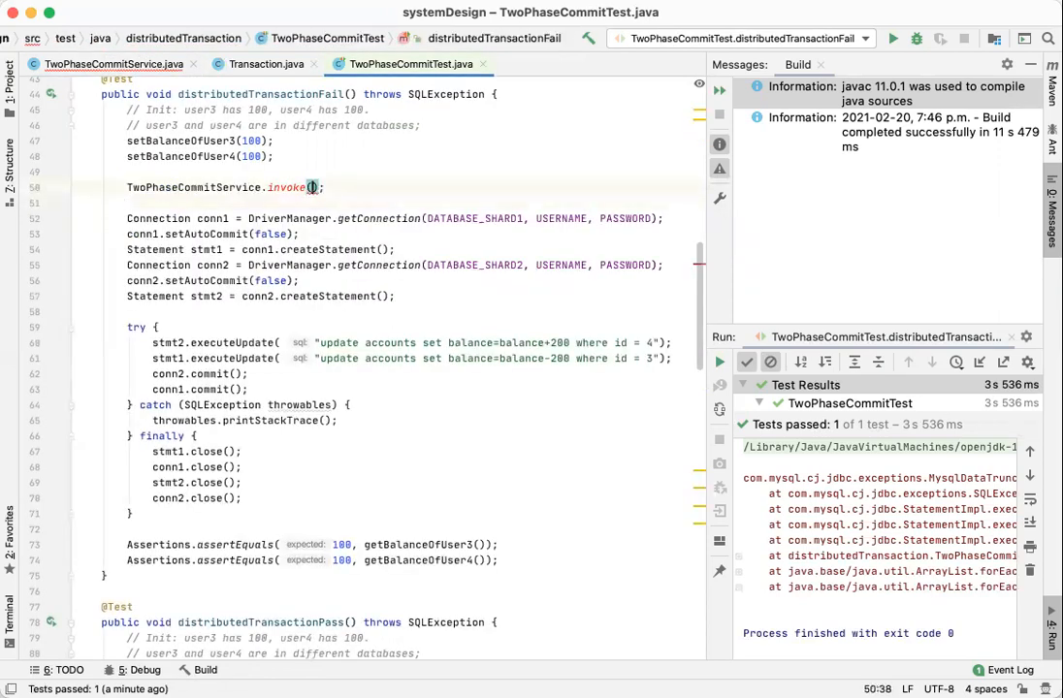
Step: Pass Arrays.asList with a new Transaction using the DATABASE_SHARD1 connection
type("A")
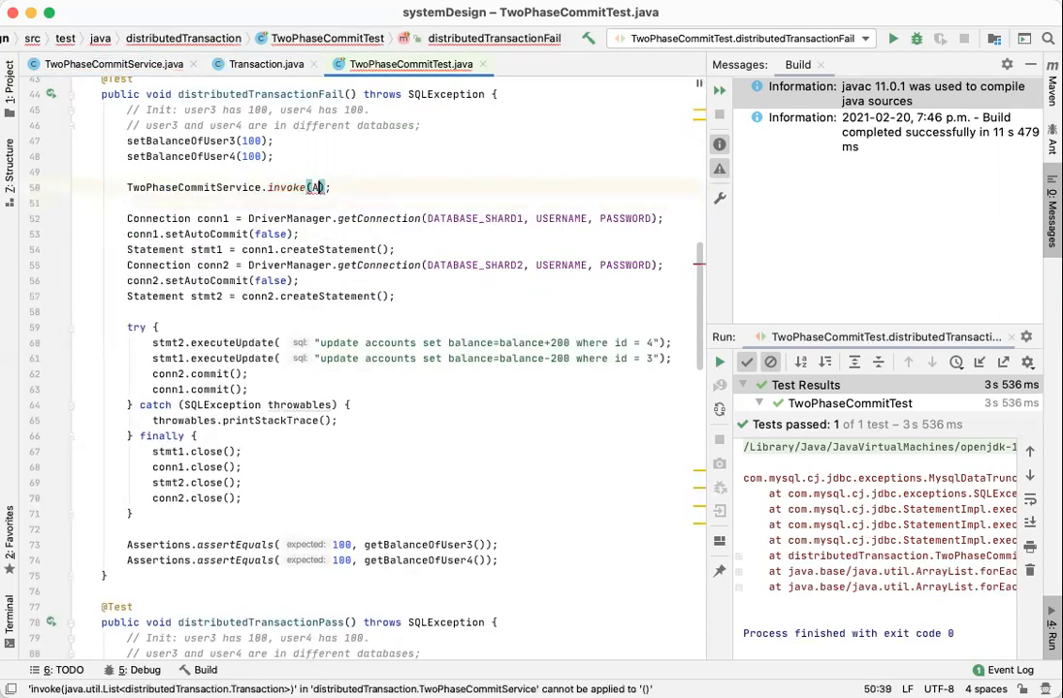
type("rrays.asList(")
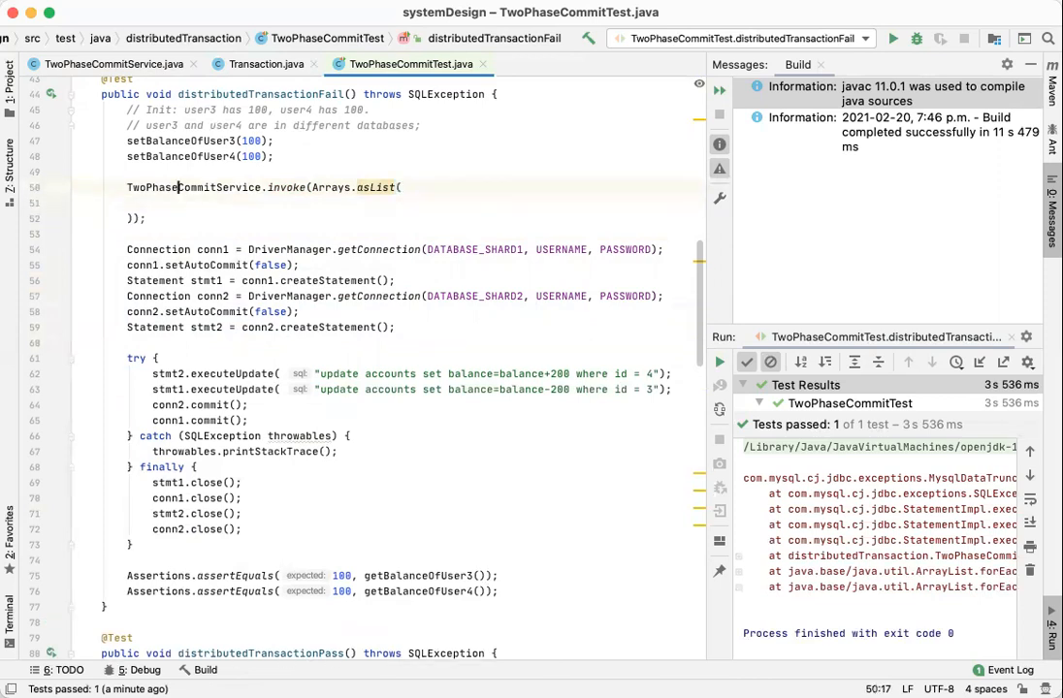
type("new")
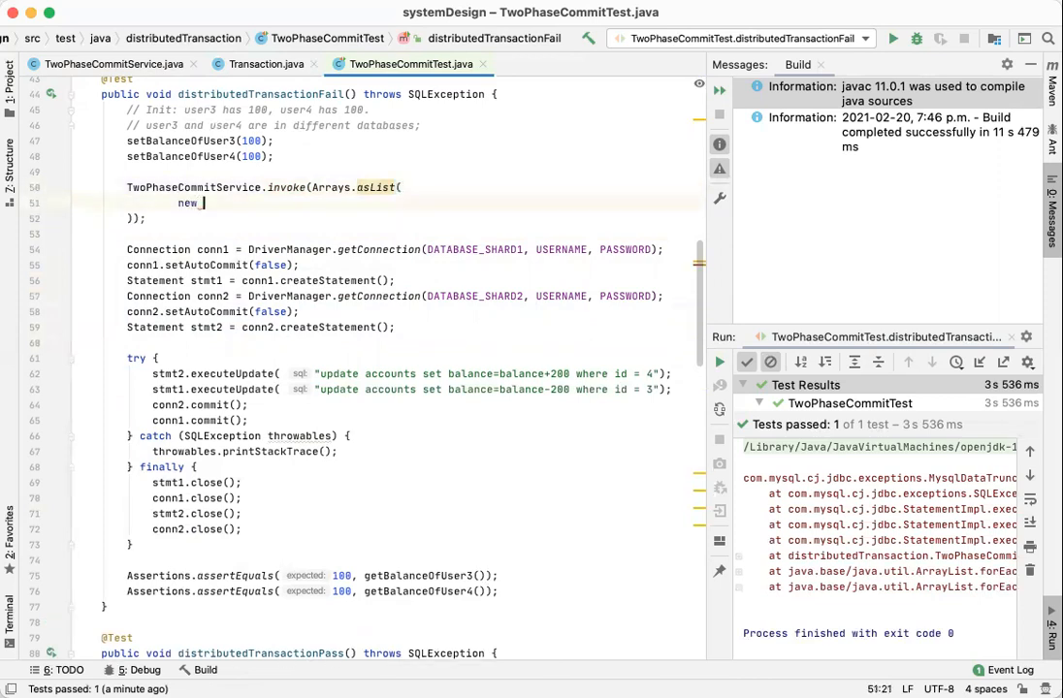
type("Transaction()")
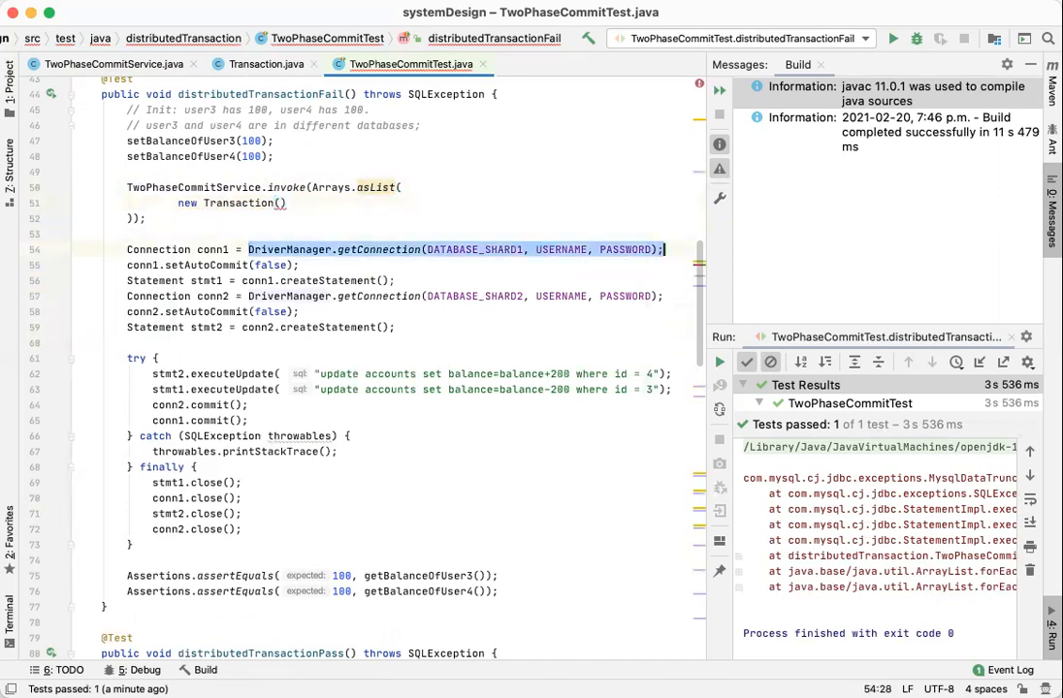
key("Delete")
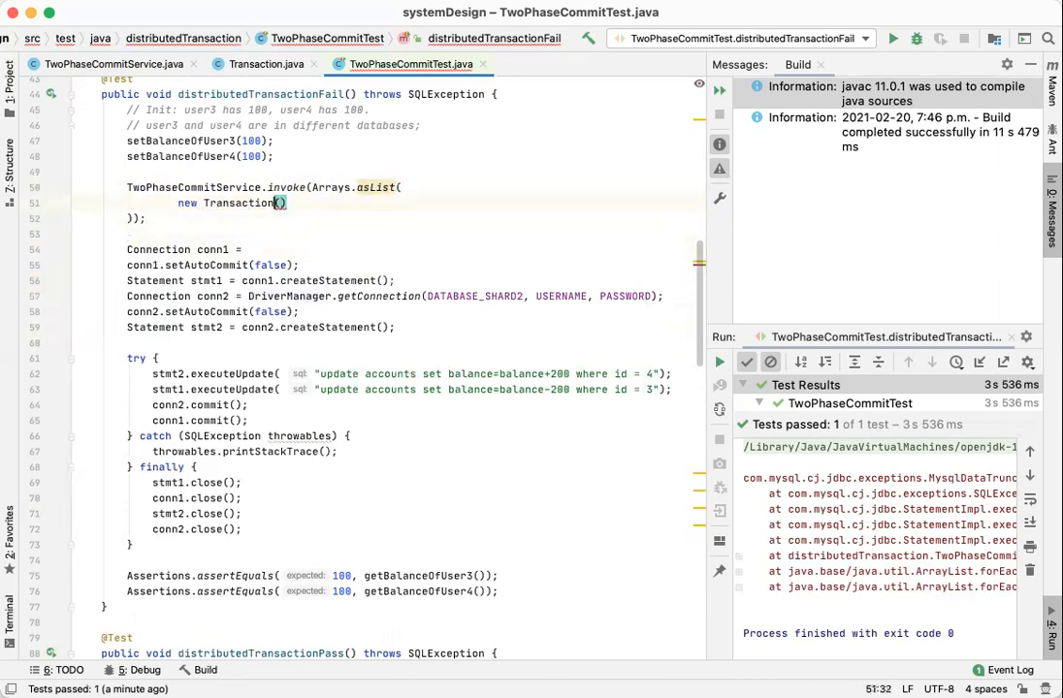
type("DriverManager.getConnection(DATABASE_SHARD1, USERNAME, PASSWORD)")
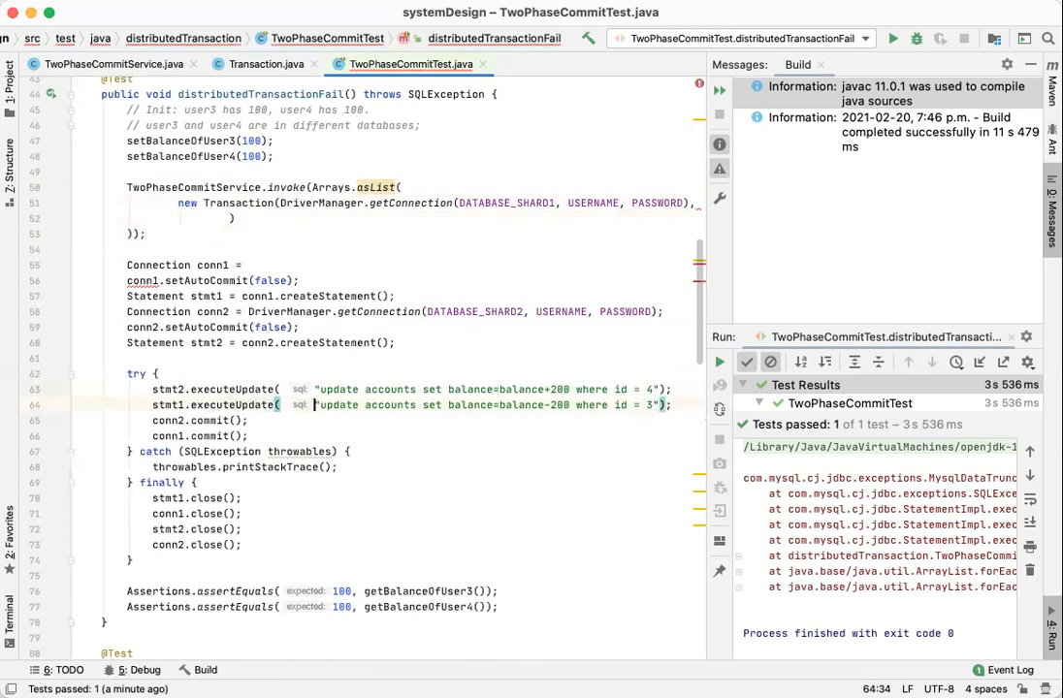
Step: Add a second Transaction entry with the account 3 SQL and select the leftover connection lines
left_click_drag(314, 405, 658, 404)
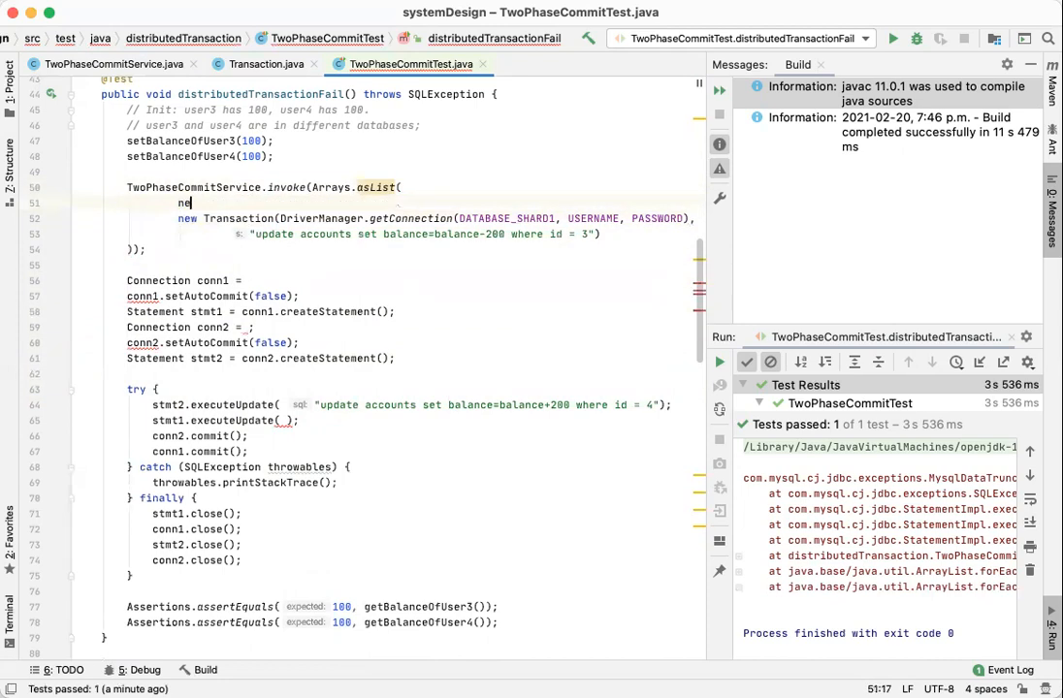
type("new Transaction(DriverManager.getConnection(DATABASE_SHARD2, USERNAME, PASSWORD),")
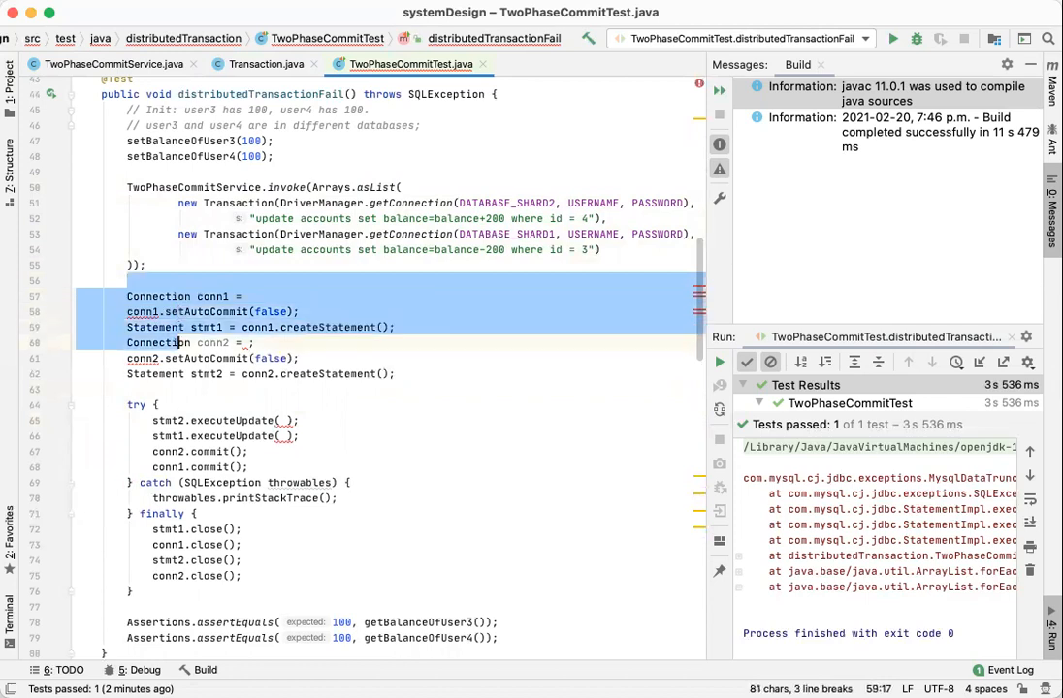
left_click(177, 311)
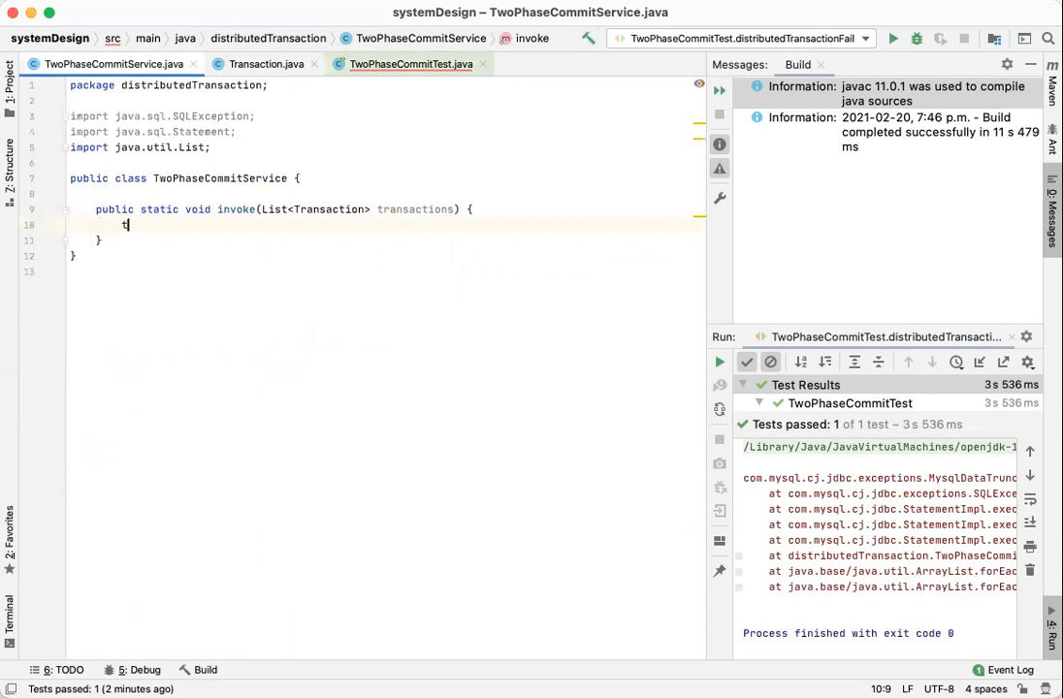
Step: Loop transactions.forEach calling transaction.conn.setAutoCommit(false) inside a SQLException try/catch
type("transactions.")
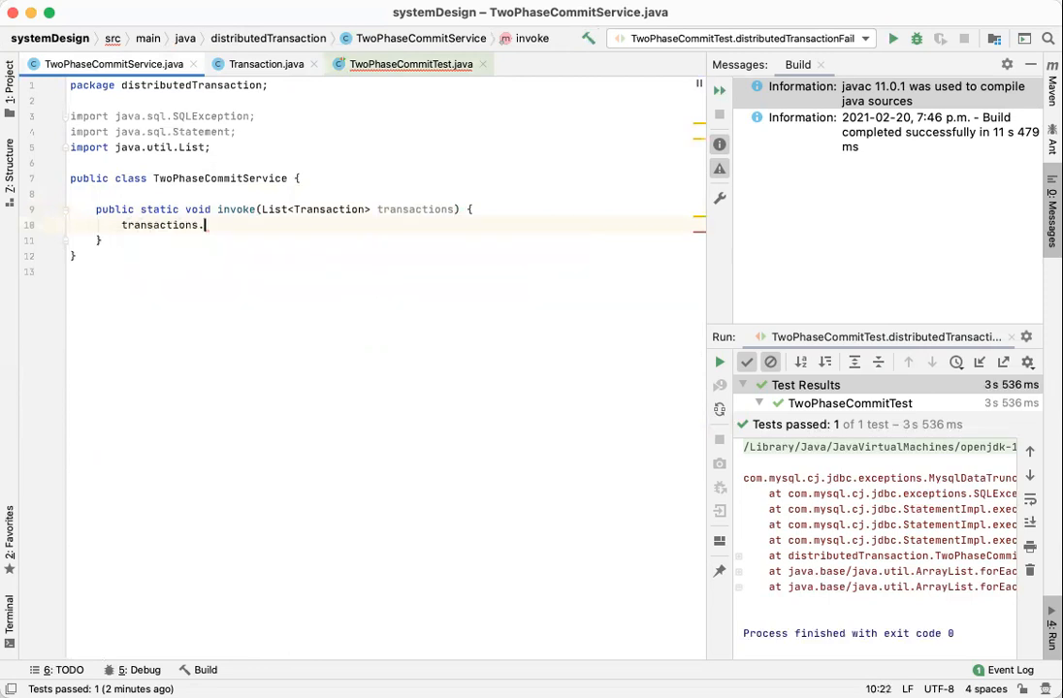
type(".")
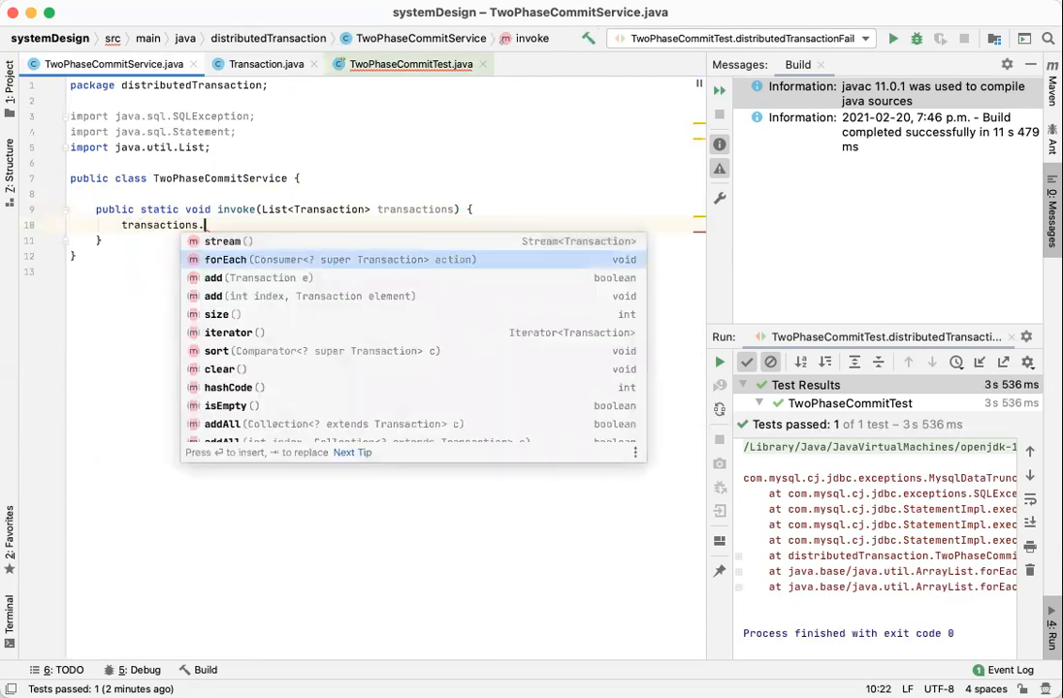
left_click(225, 259)
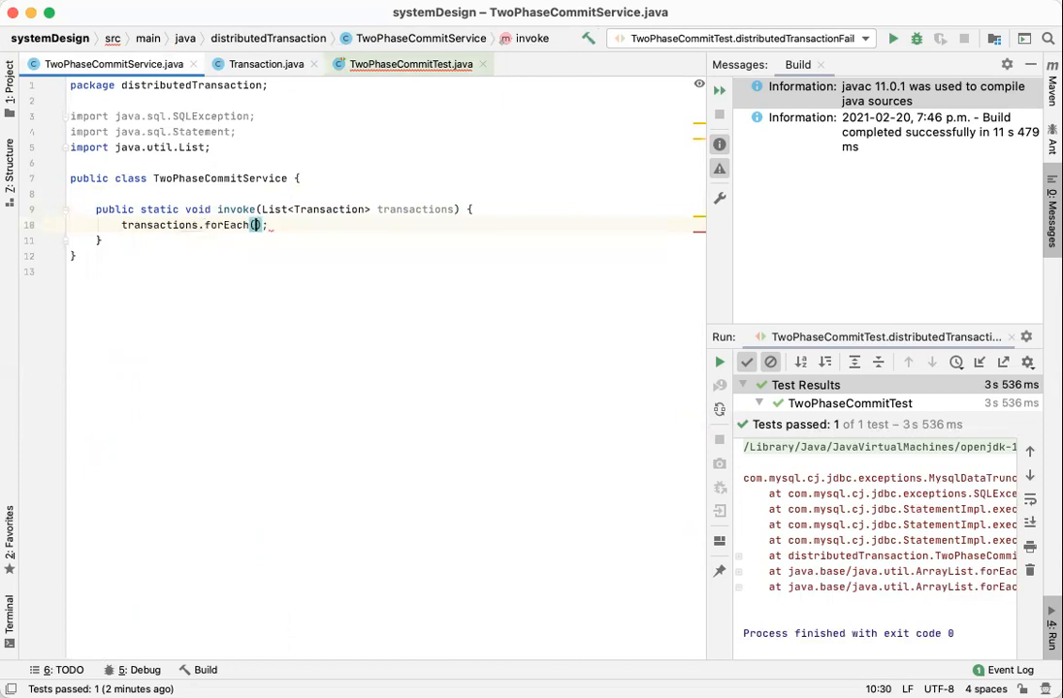
type("transaction -> {")
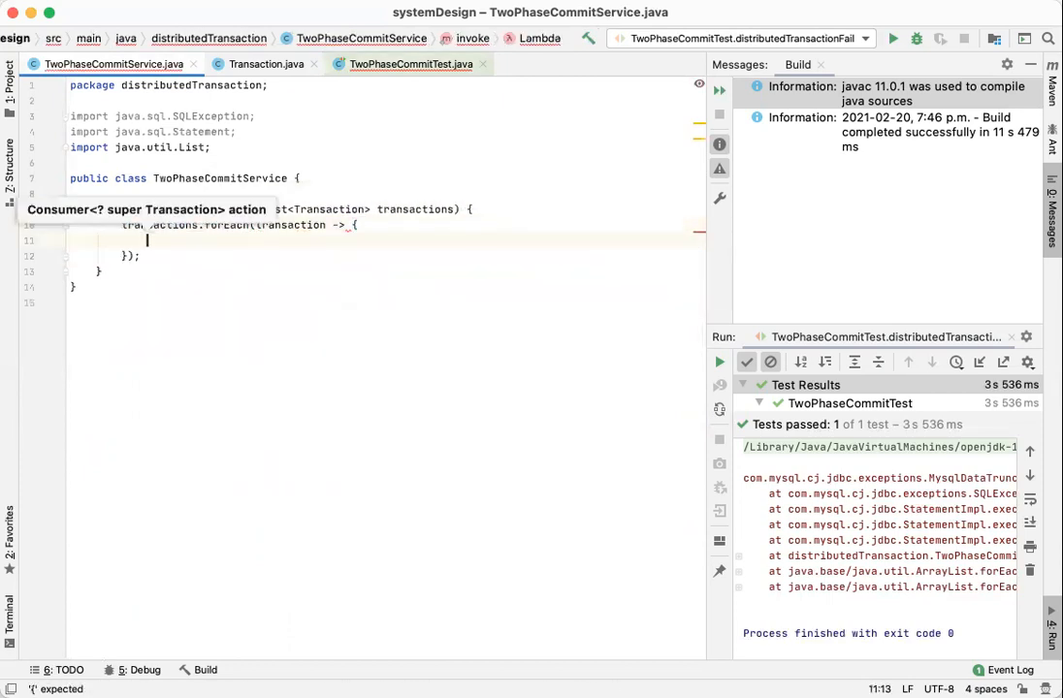
type("conn.setAutoCommit(false);")
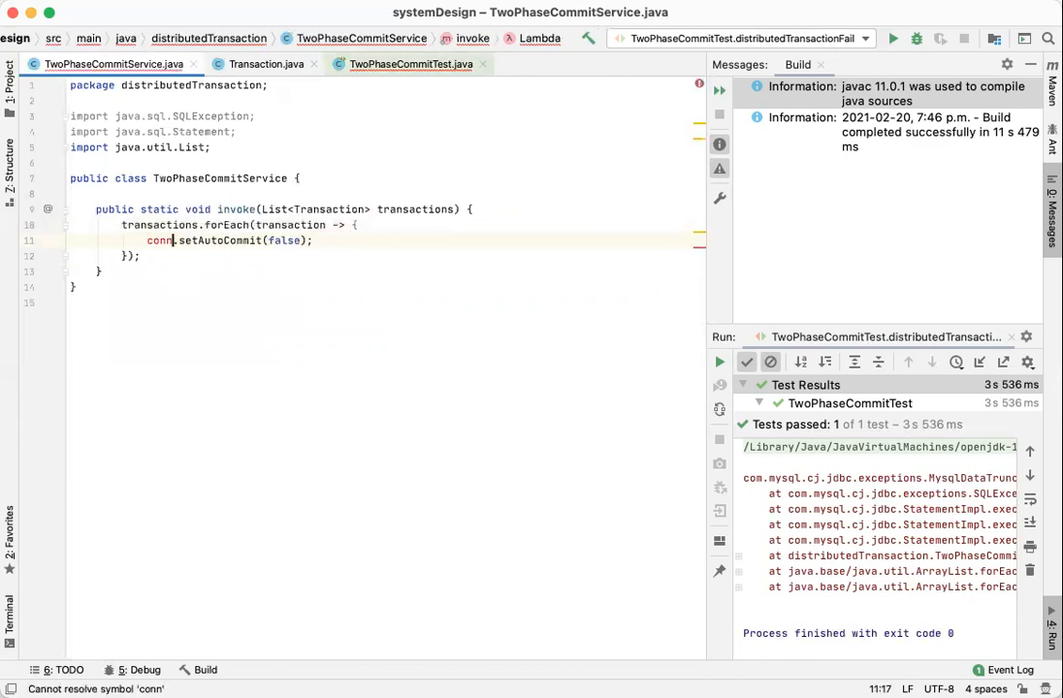
type("transaction.")
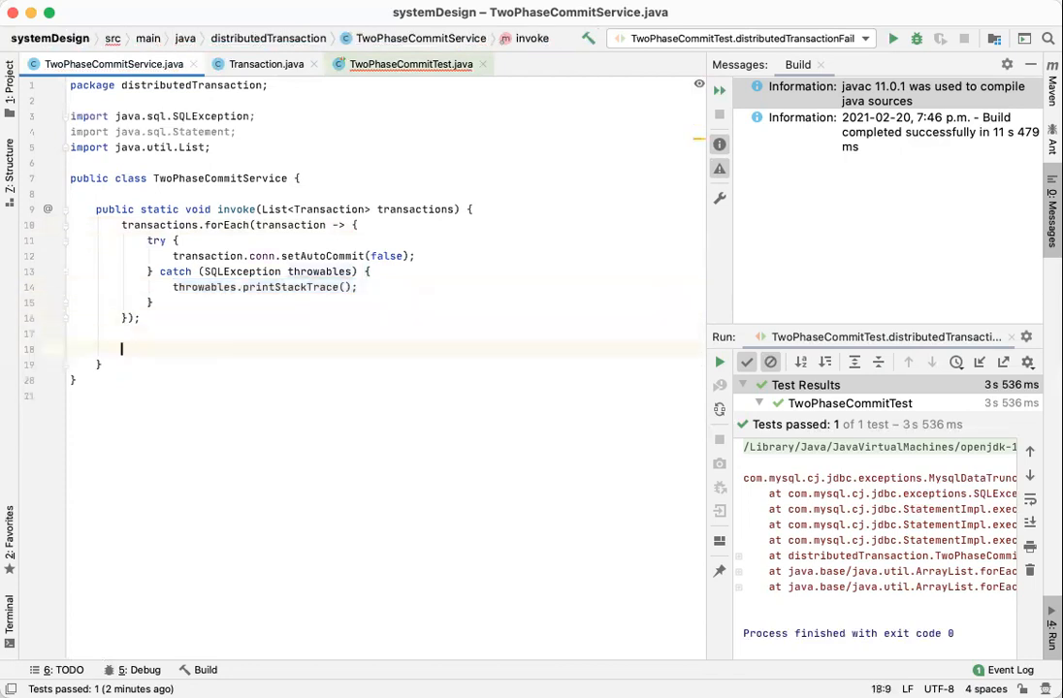
Step: Add a forEach that creates a statement and runs executeUpdate(transaction.sql) with try/catch
type("transactions")
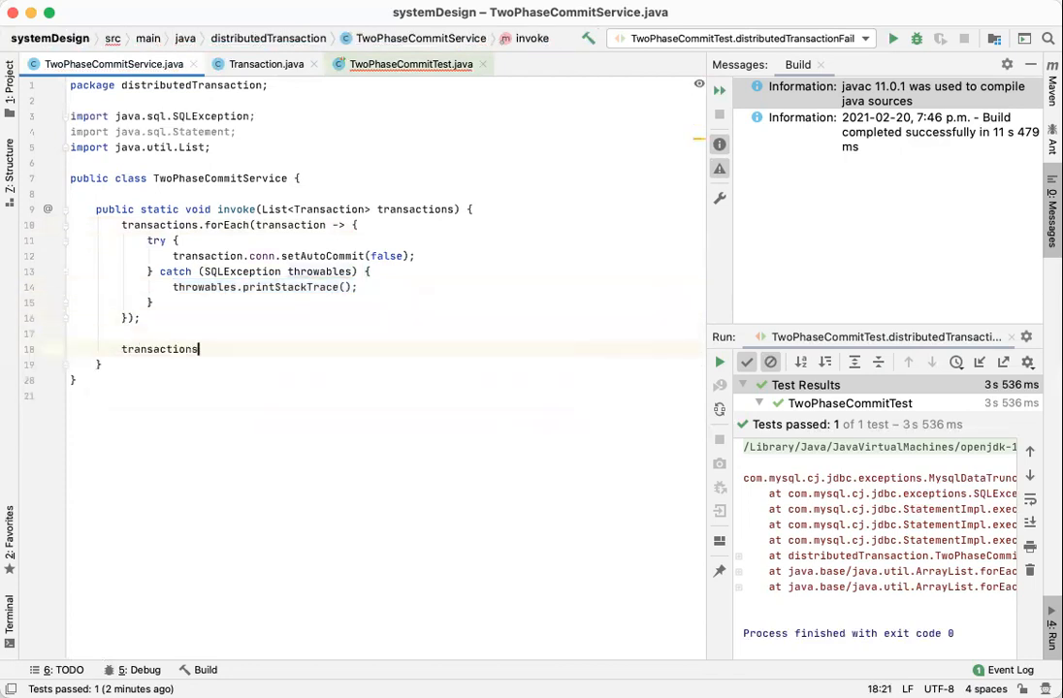
type(".forEach();")
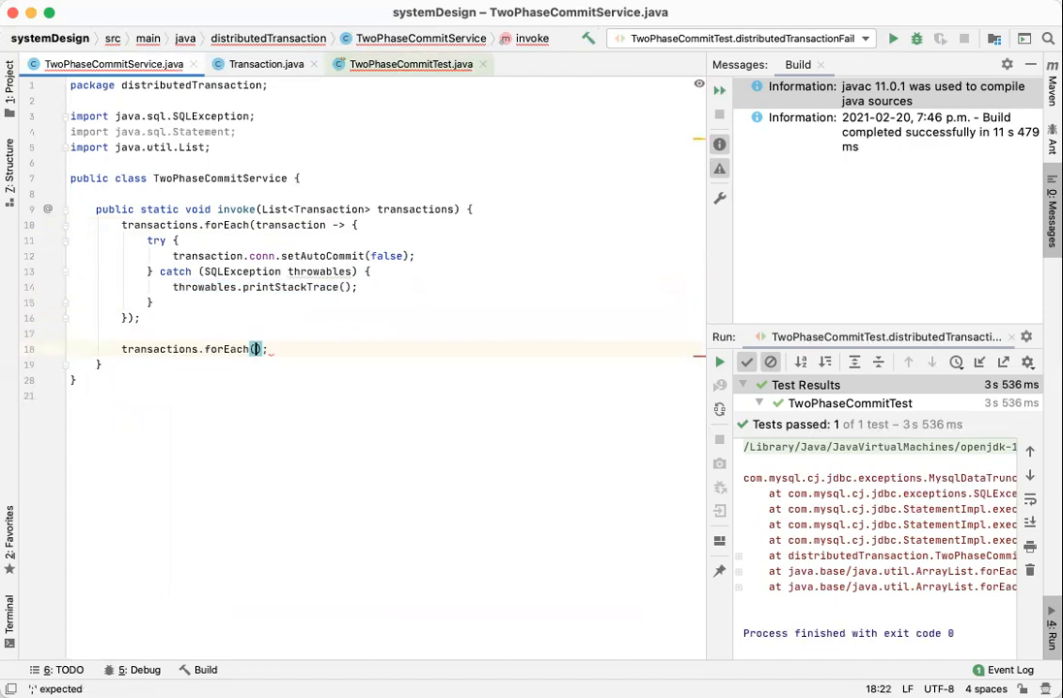
type("tr")
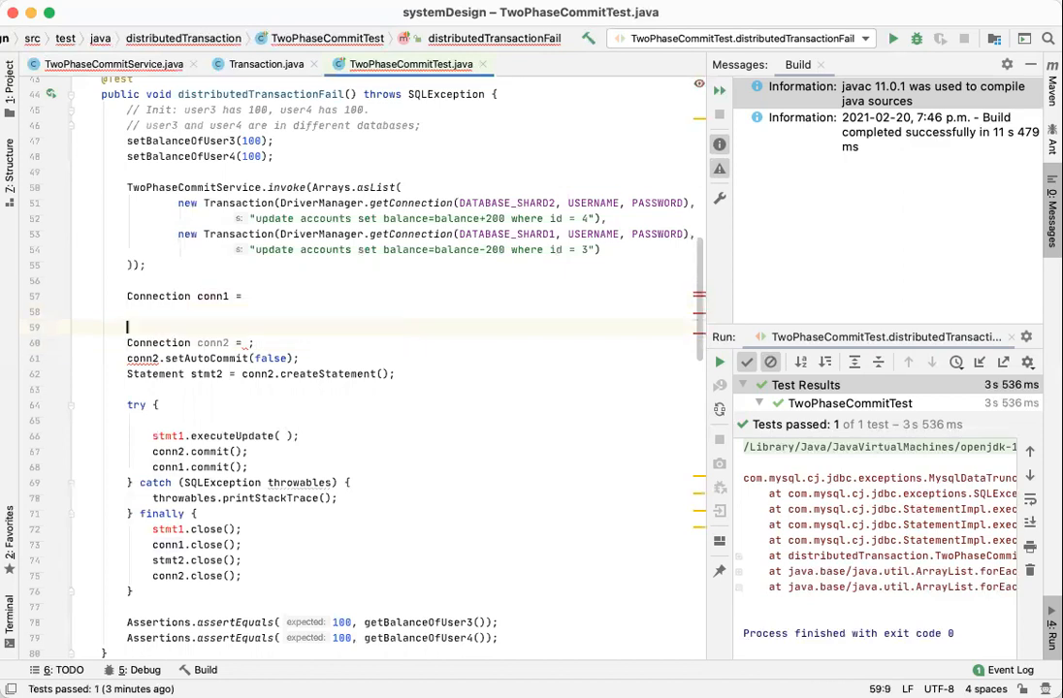
left_click(112, 64)
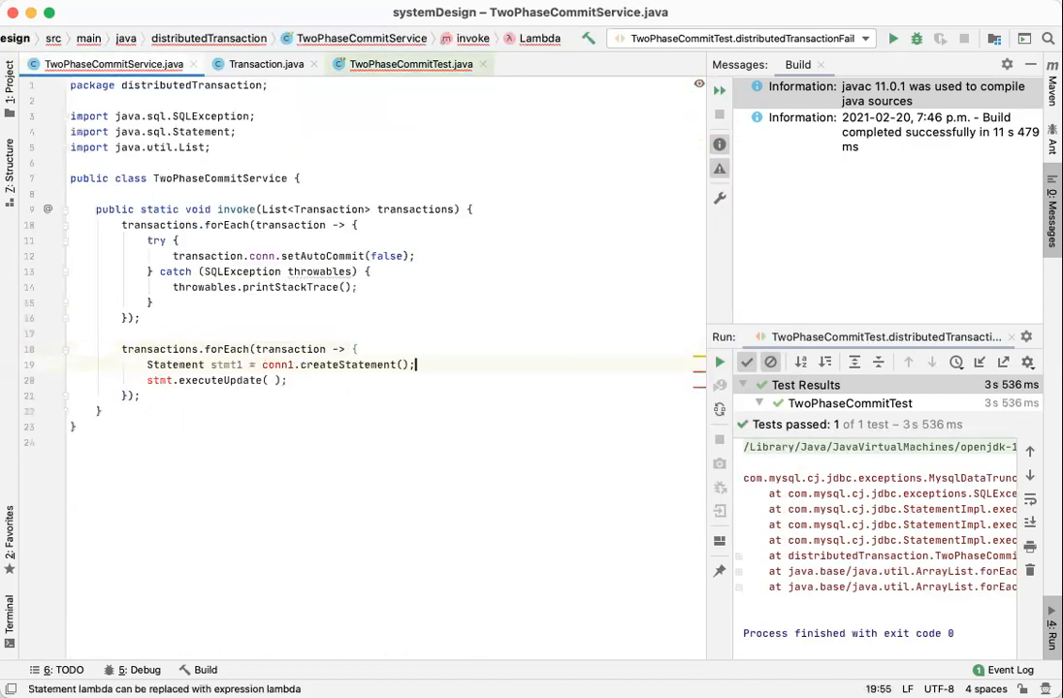
type("transaction.")
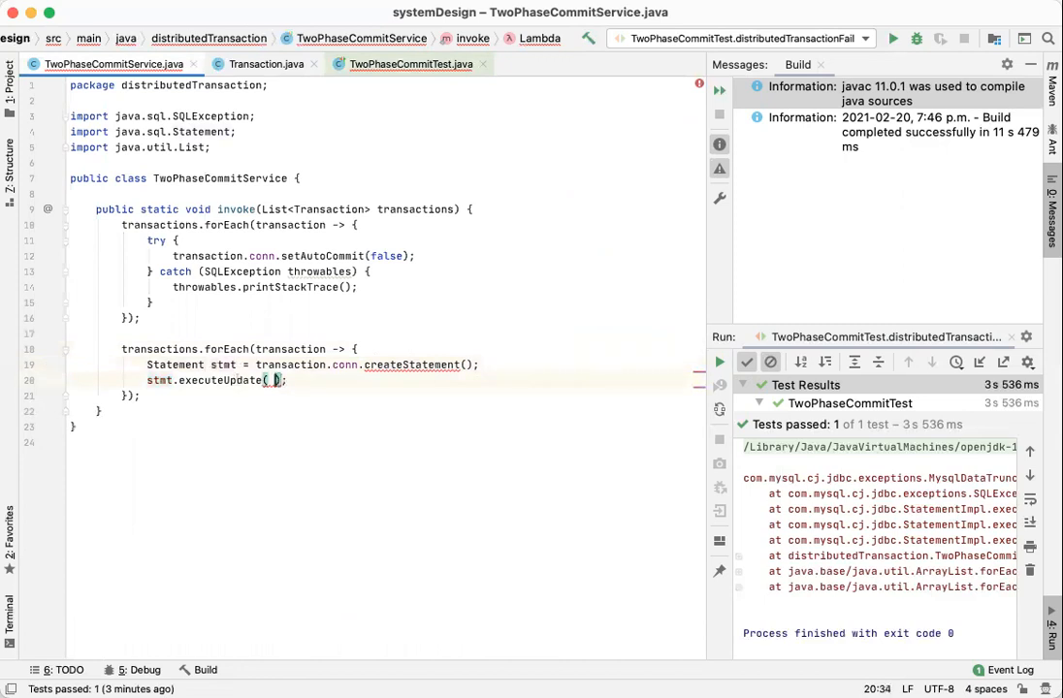
type("transaction.sql")
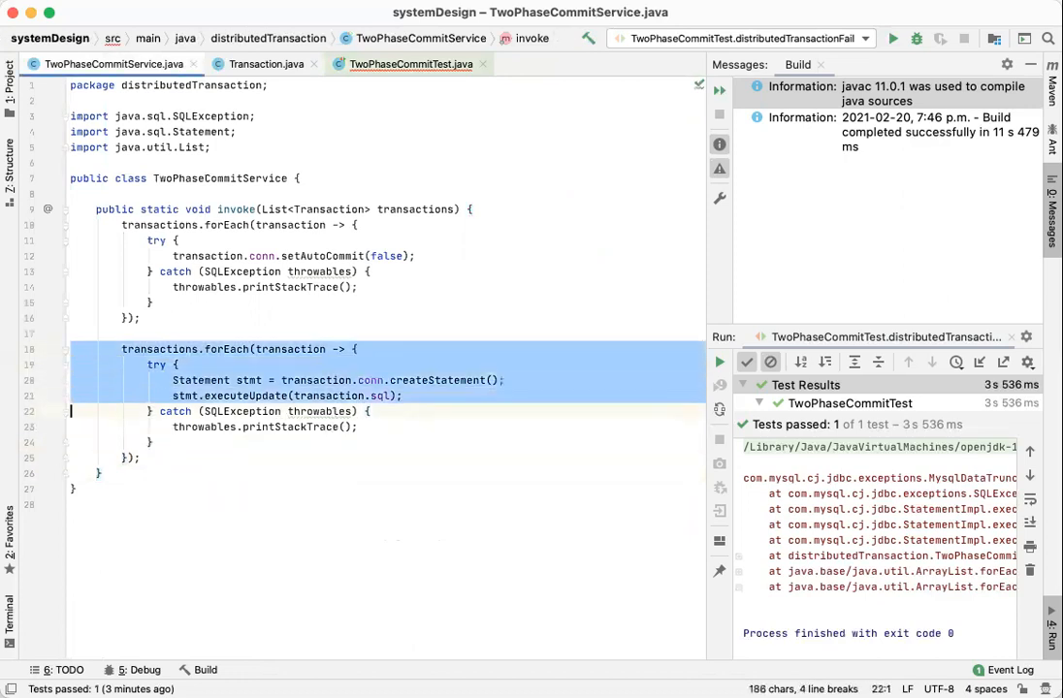
Step: Duplicate the execute loop and replace its body with transaction.conn.commit();
left_click(74, 488)
type("co")
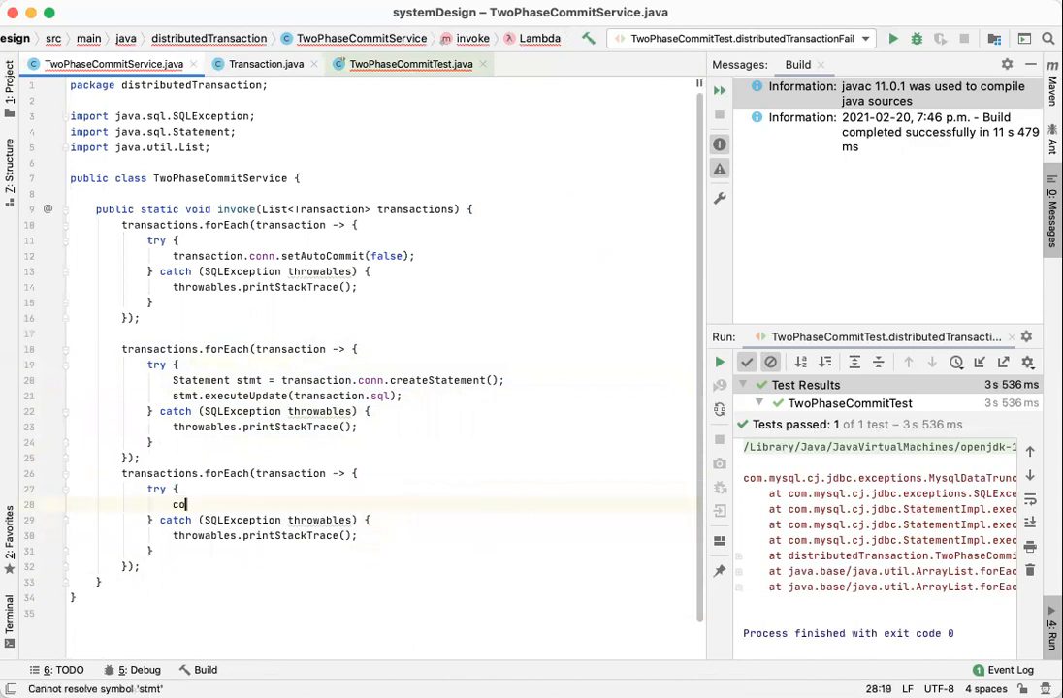
type("ransaction.conn.")
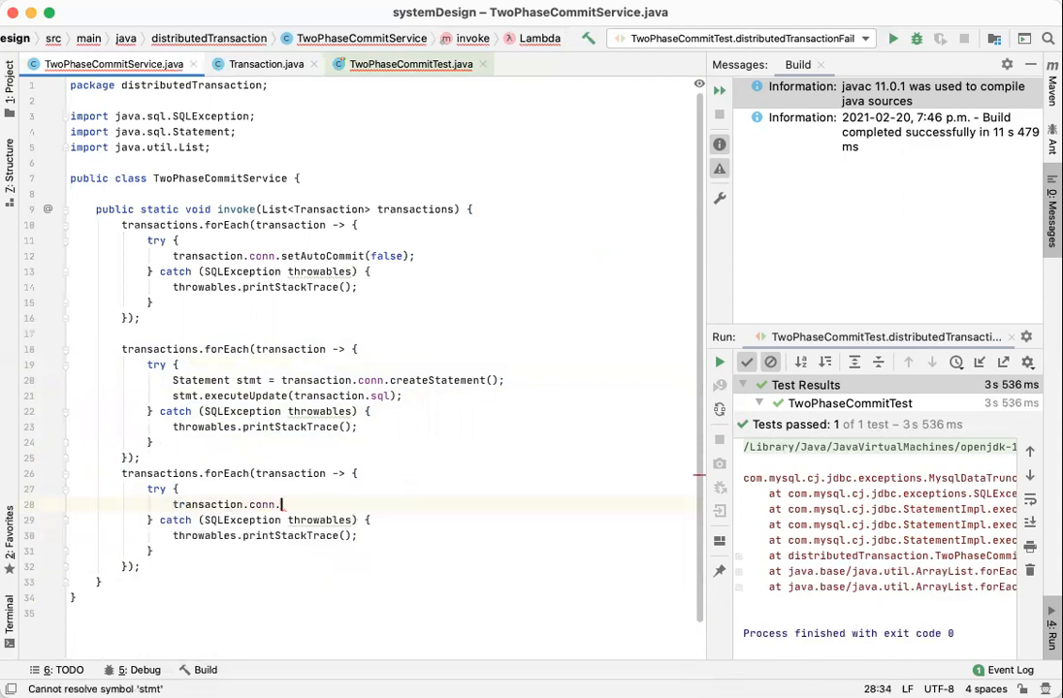
type("commit();")
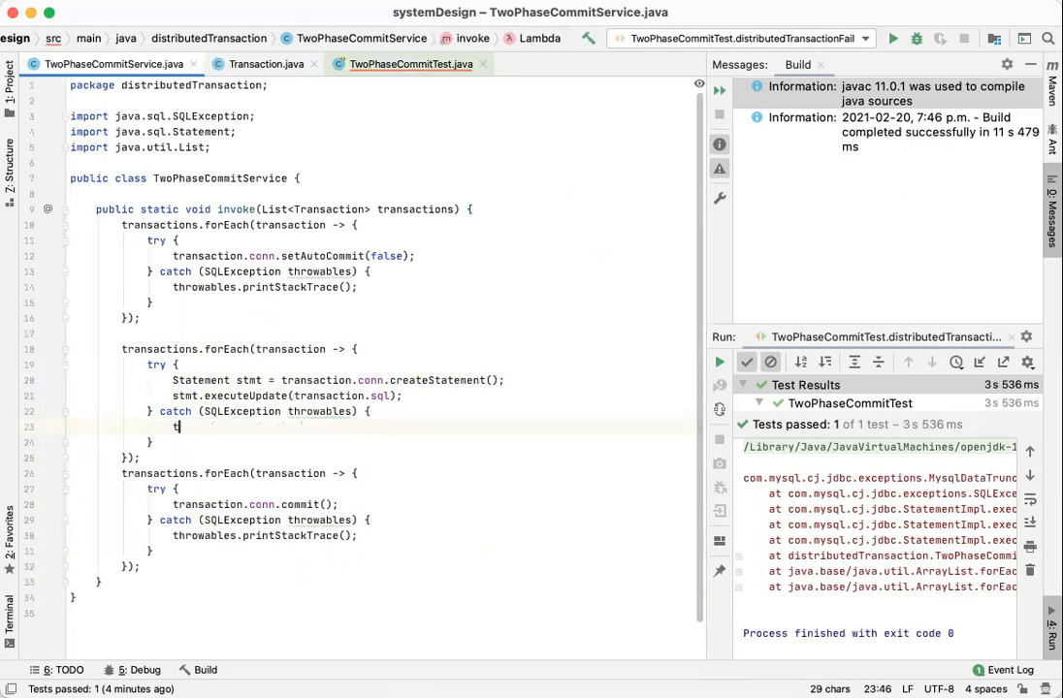
Step: In the execute loop's catch, throw new RuntimeException("Failed statement: " + transaction.sql)
type("throw")
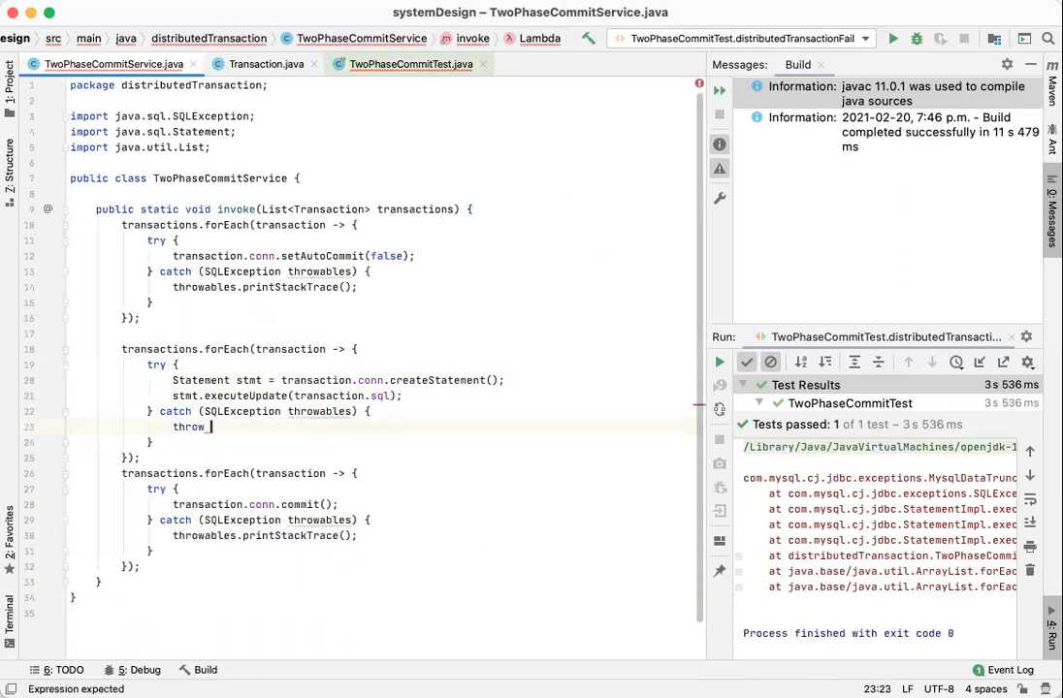
type("new RuntimeException(\"")
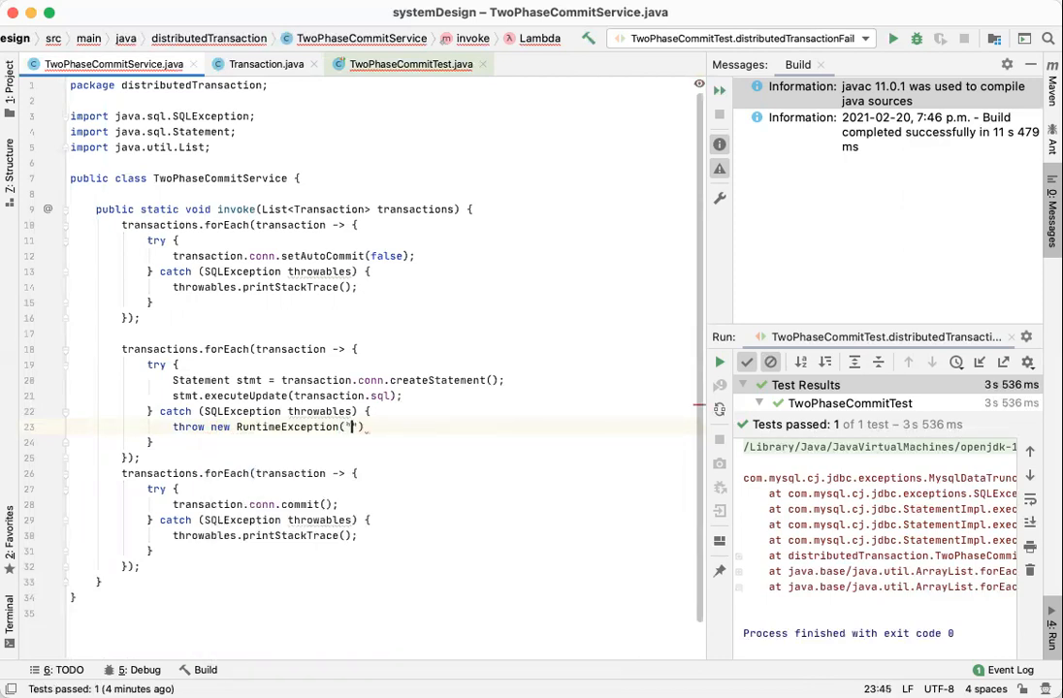
type("f")
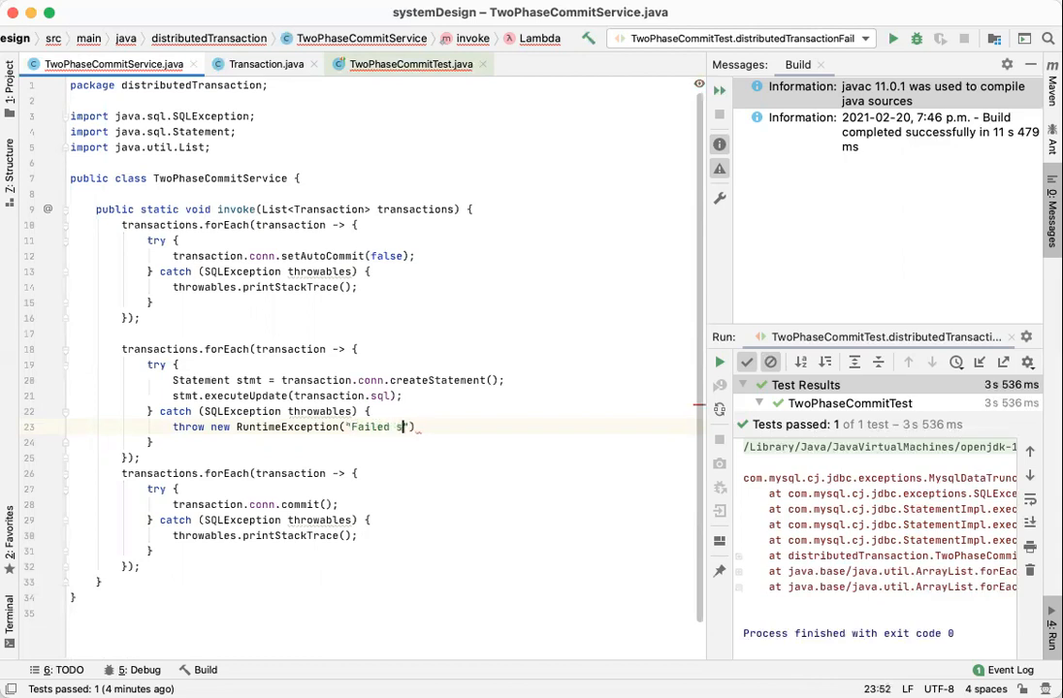
type("tatement:")
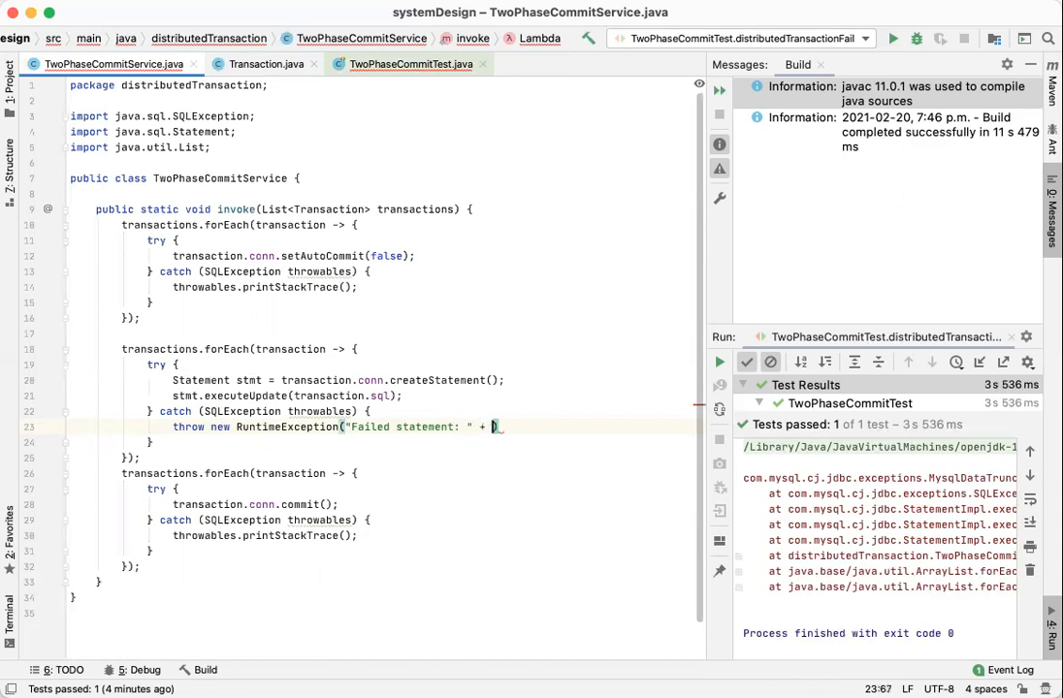
type("sql")
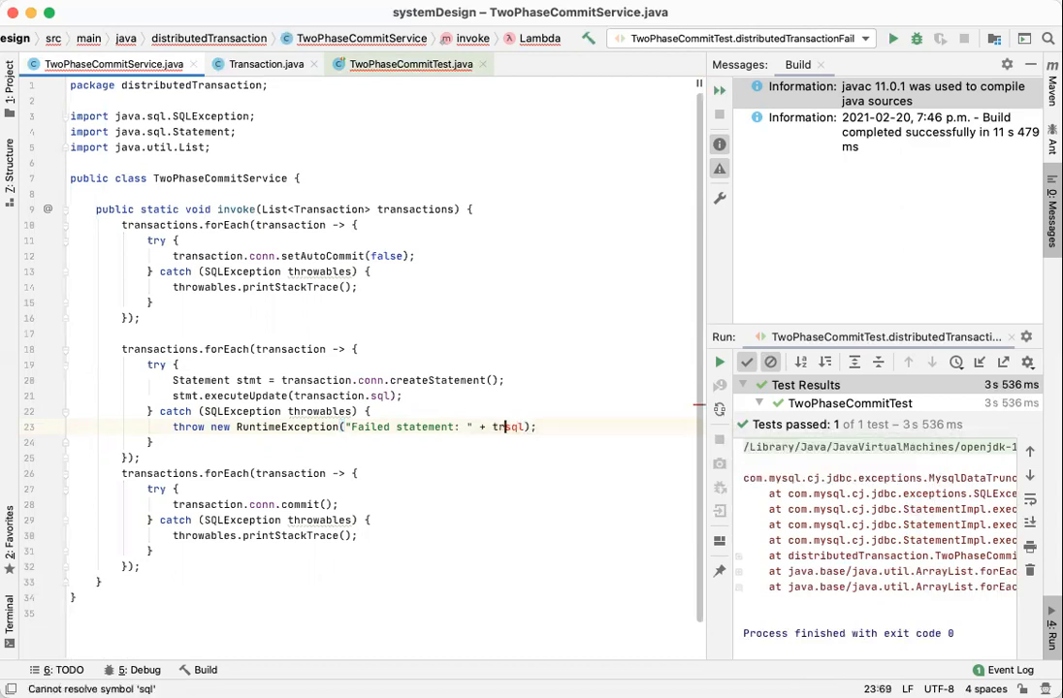
type("transaction.")
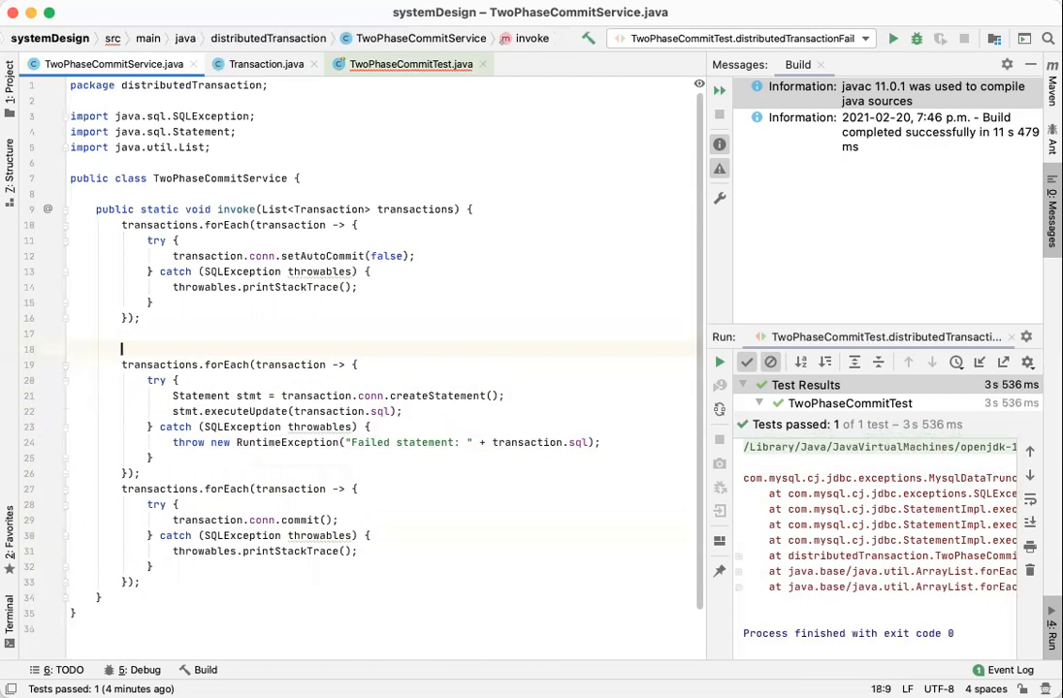
Step: Wrap the execute and commit loops in try, catching RuntimeException to print "Caught a statement failure."
type("try {")
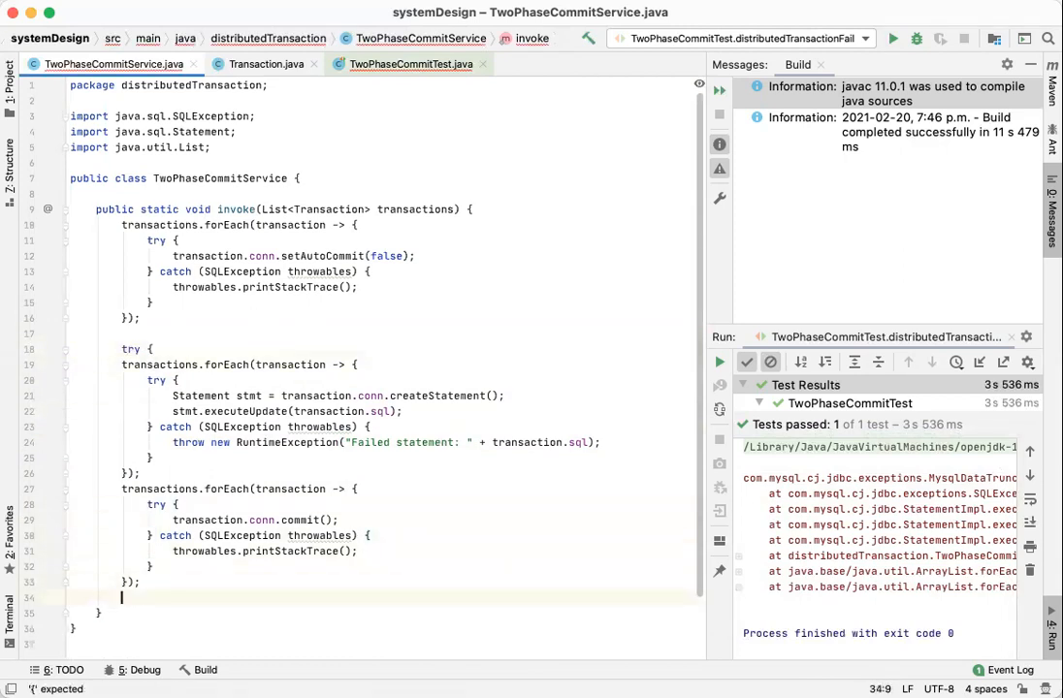
type("tch (")
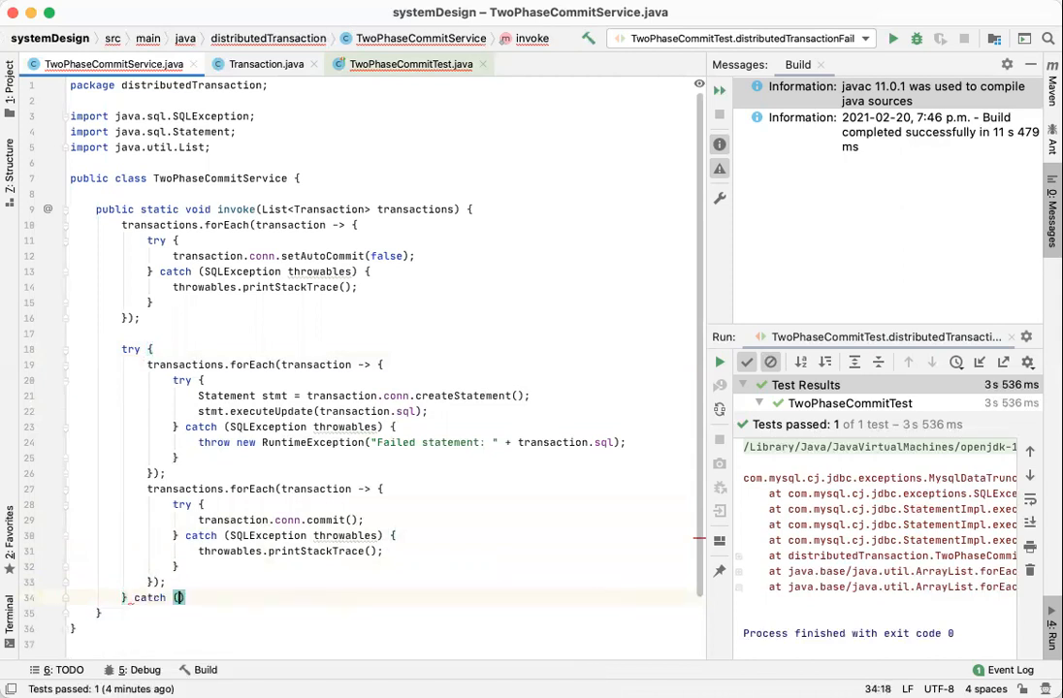
type("Ru")
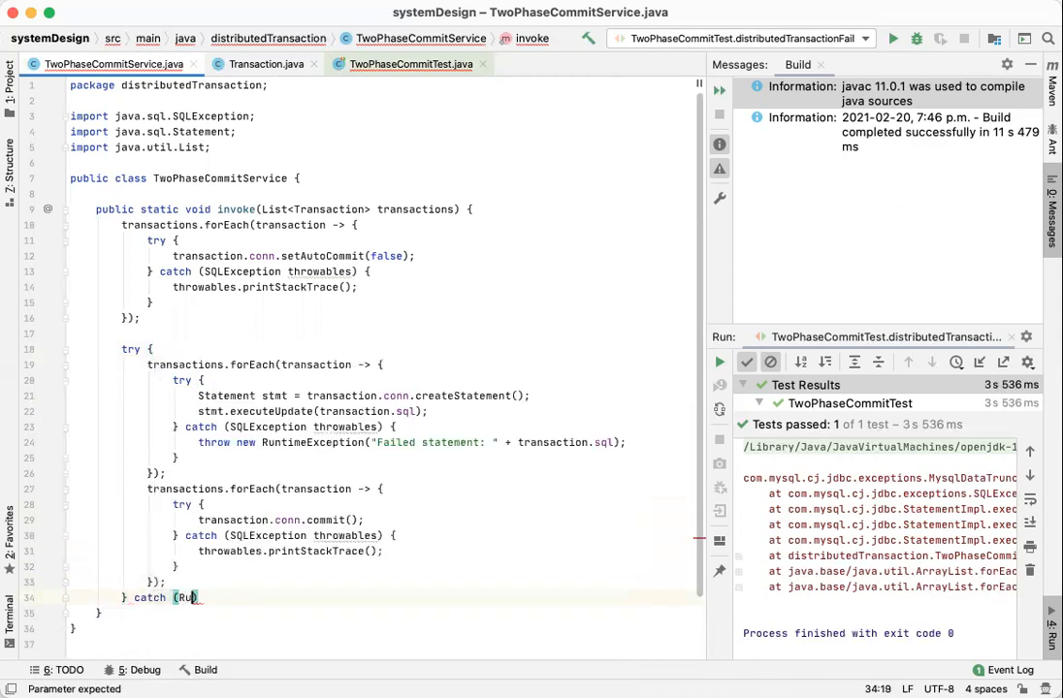
type("RuntimeException")
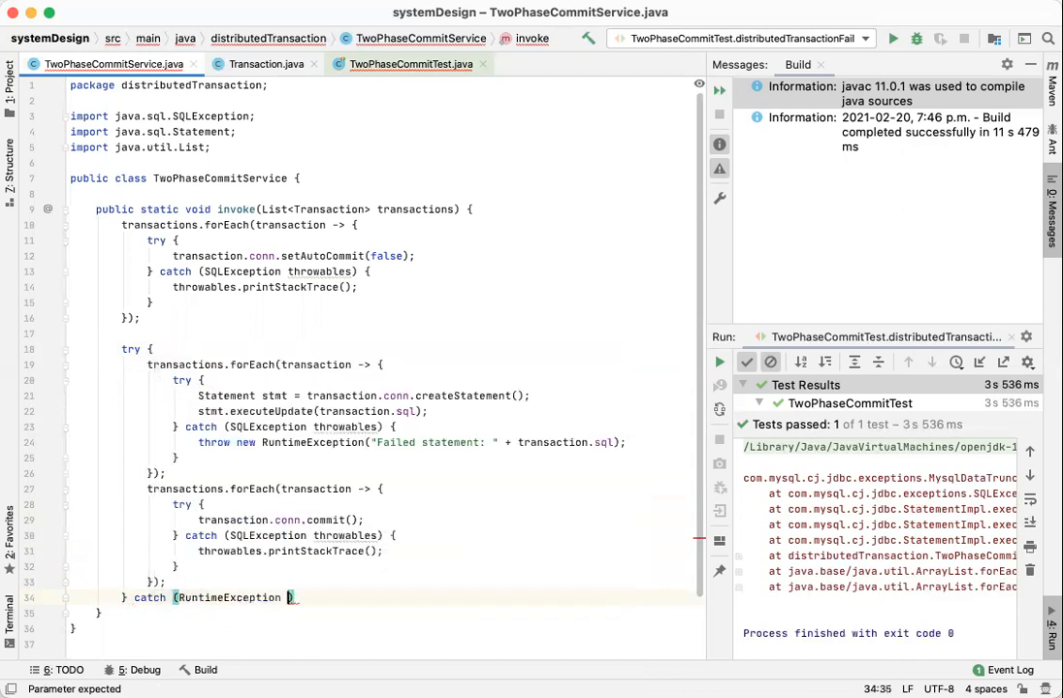
type("e) {")
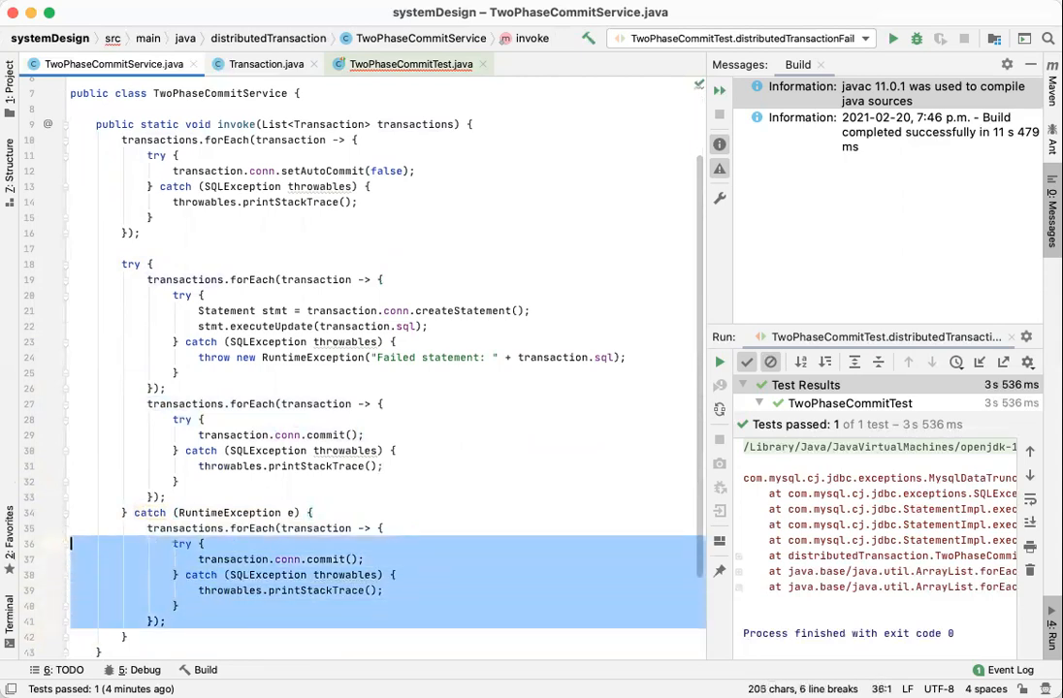
type("System.out")
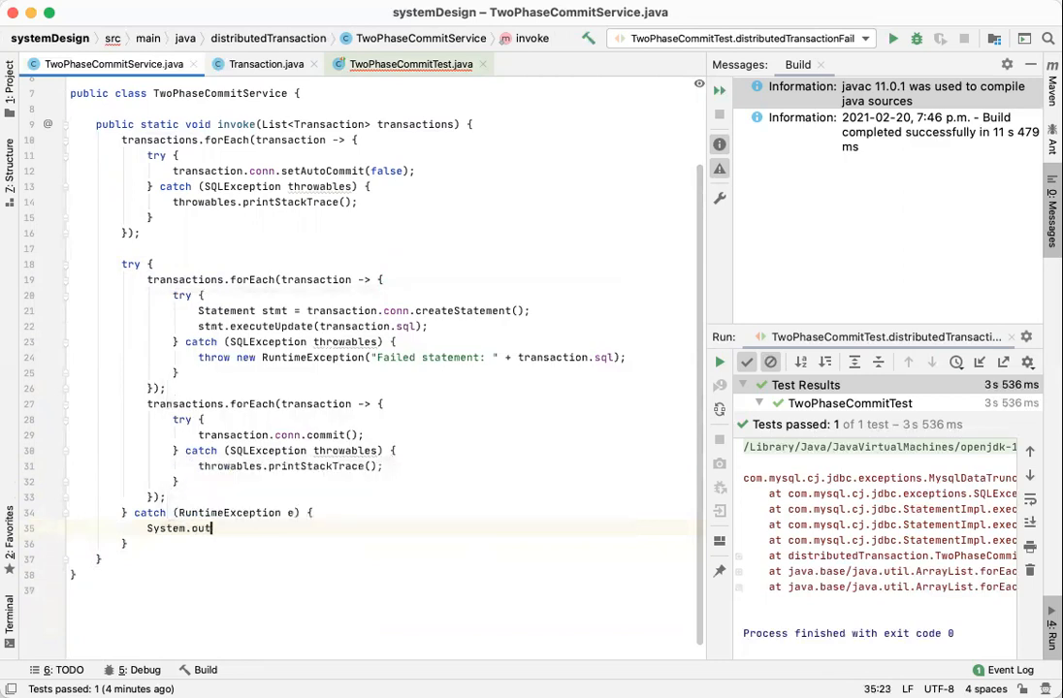
type("println()")
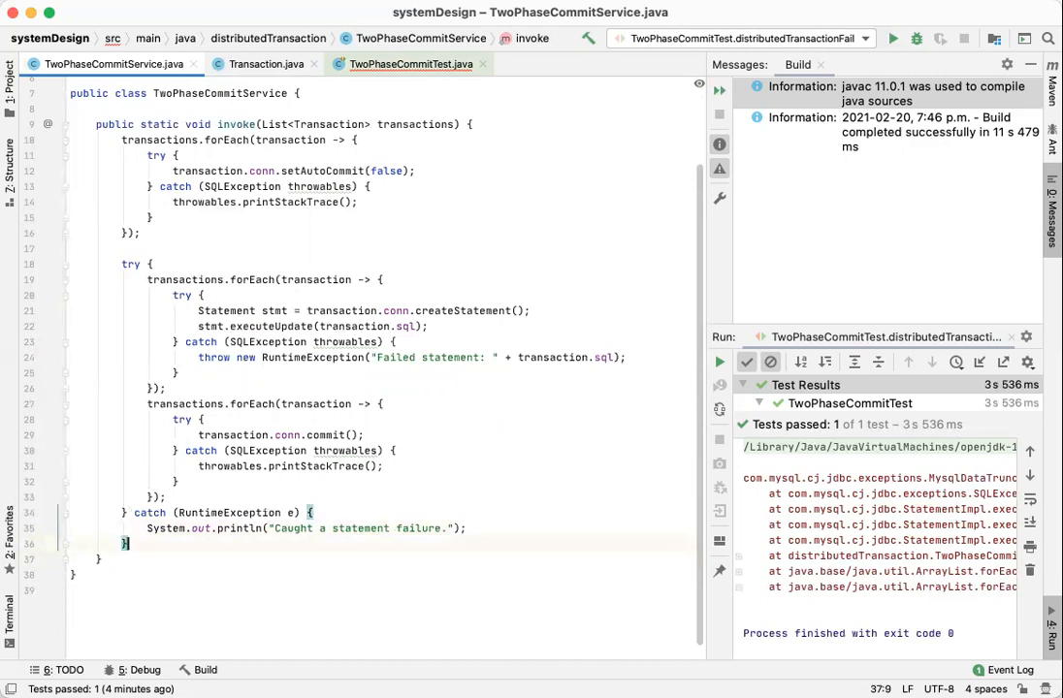
type("finally {")
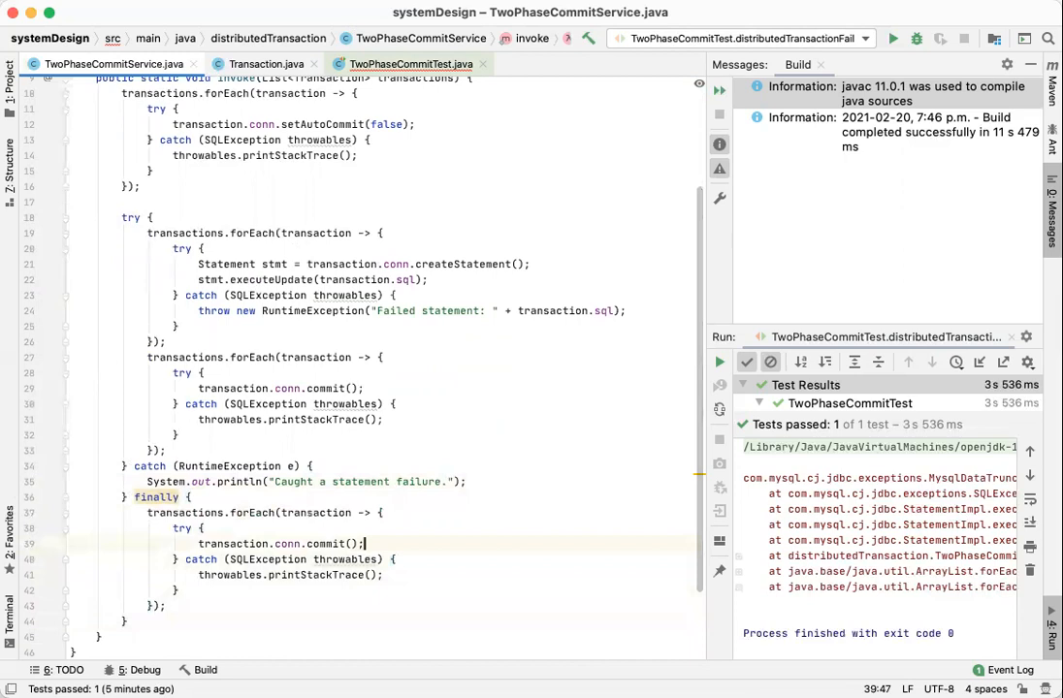
Step: Start retyping the connection method call in the finally block's loop
type("c")
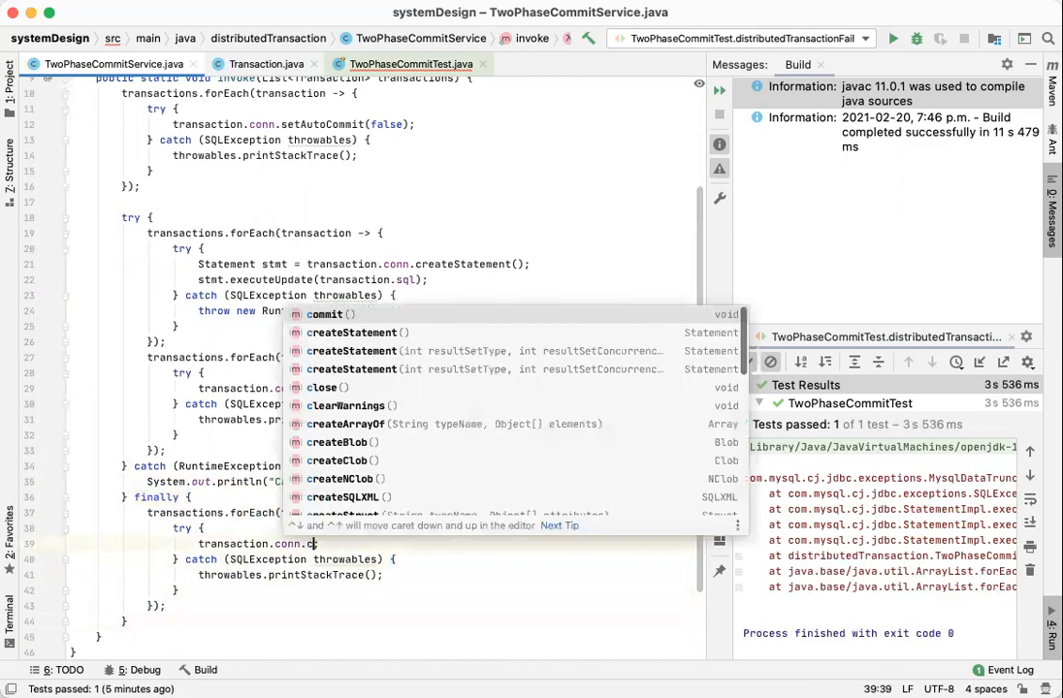